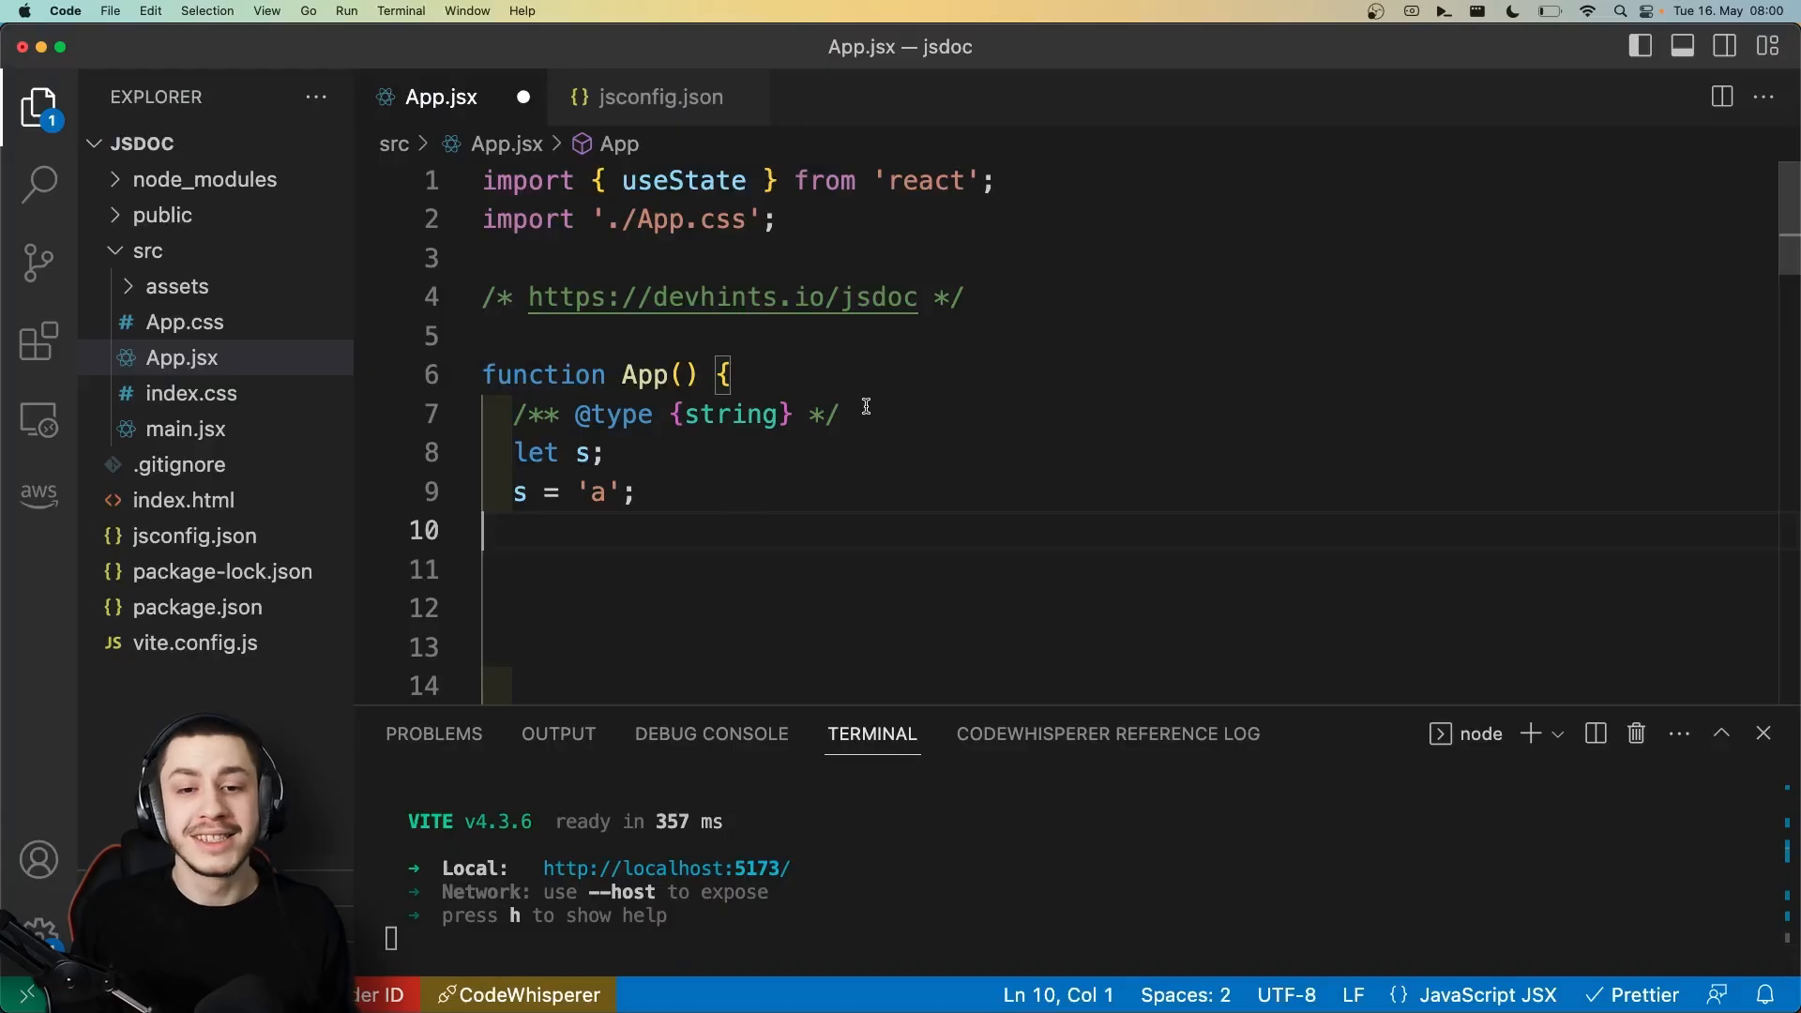
- Set the JSDoc string variable s back to the string 'a' so the type error clears
{"action": "left_click_drag", "start_coordinate": [514, 414], "coordinate": [839, 415]}
{"action": "type", "text": "1"}
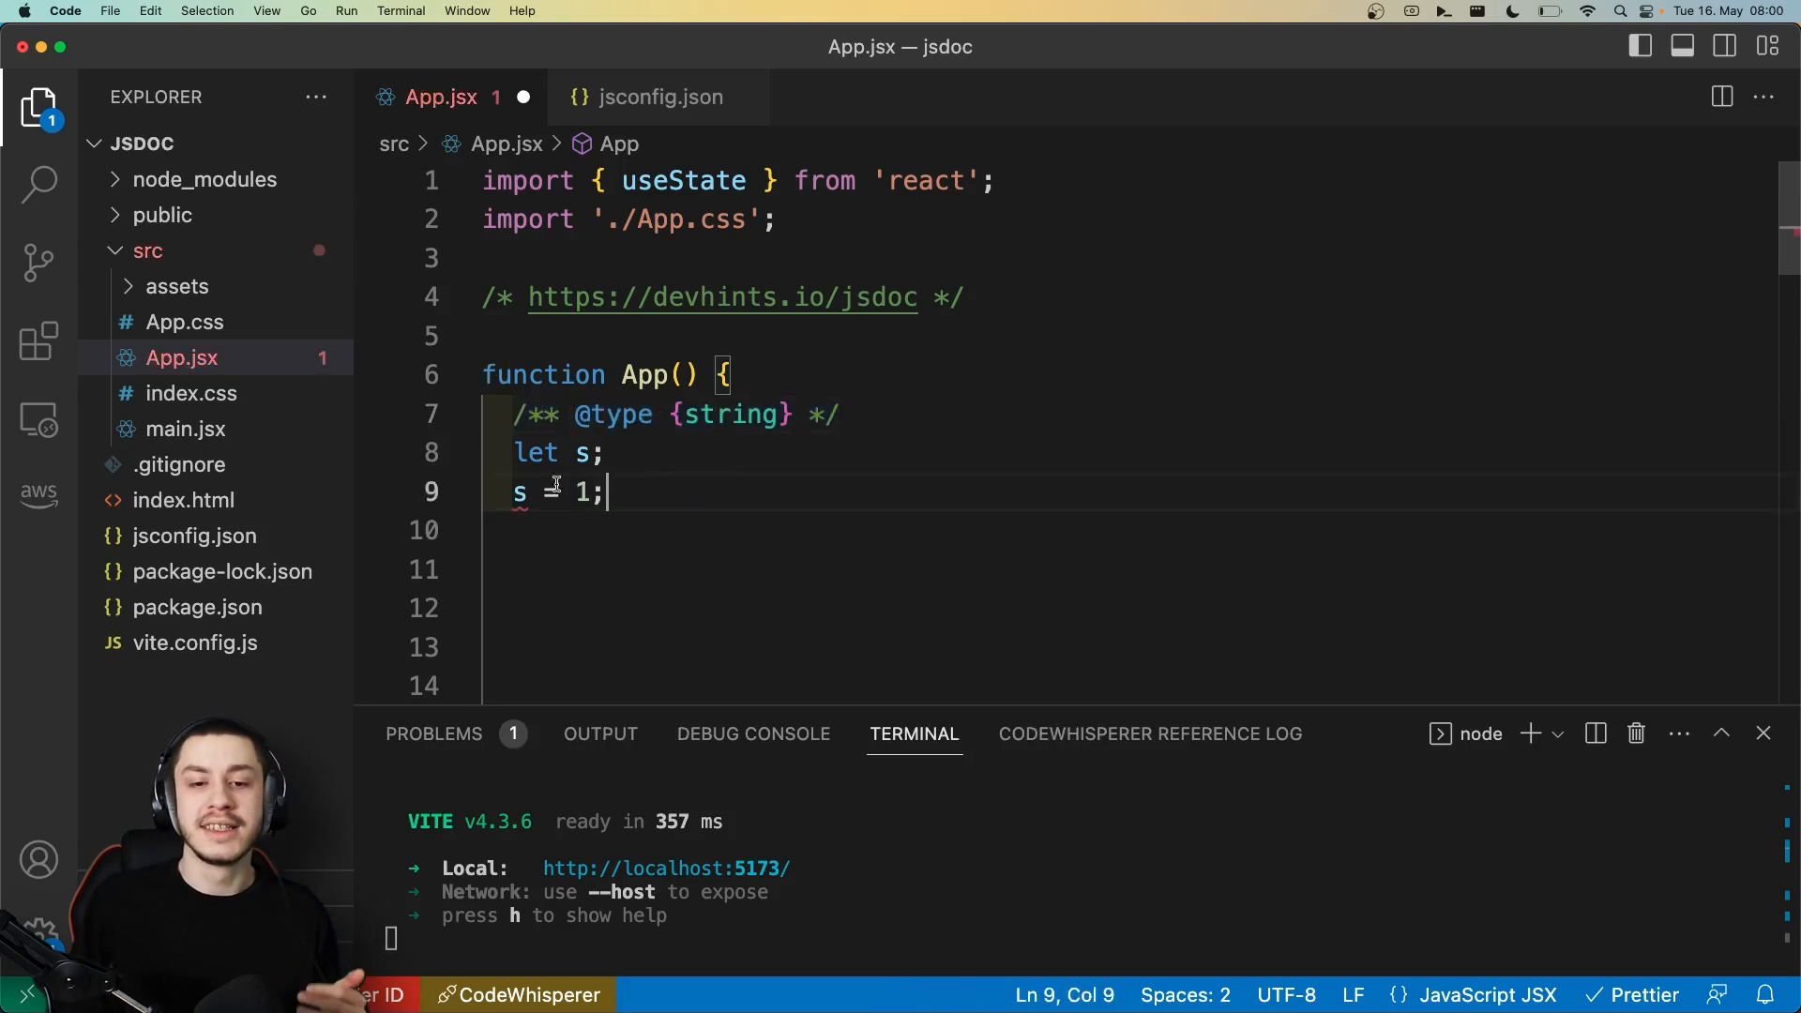
{"action": "mouse_move", "coordinate": [518, 492]}
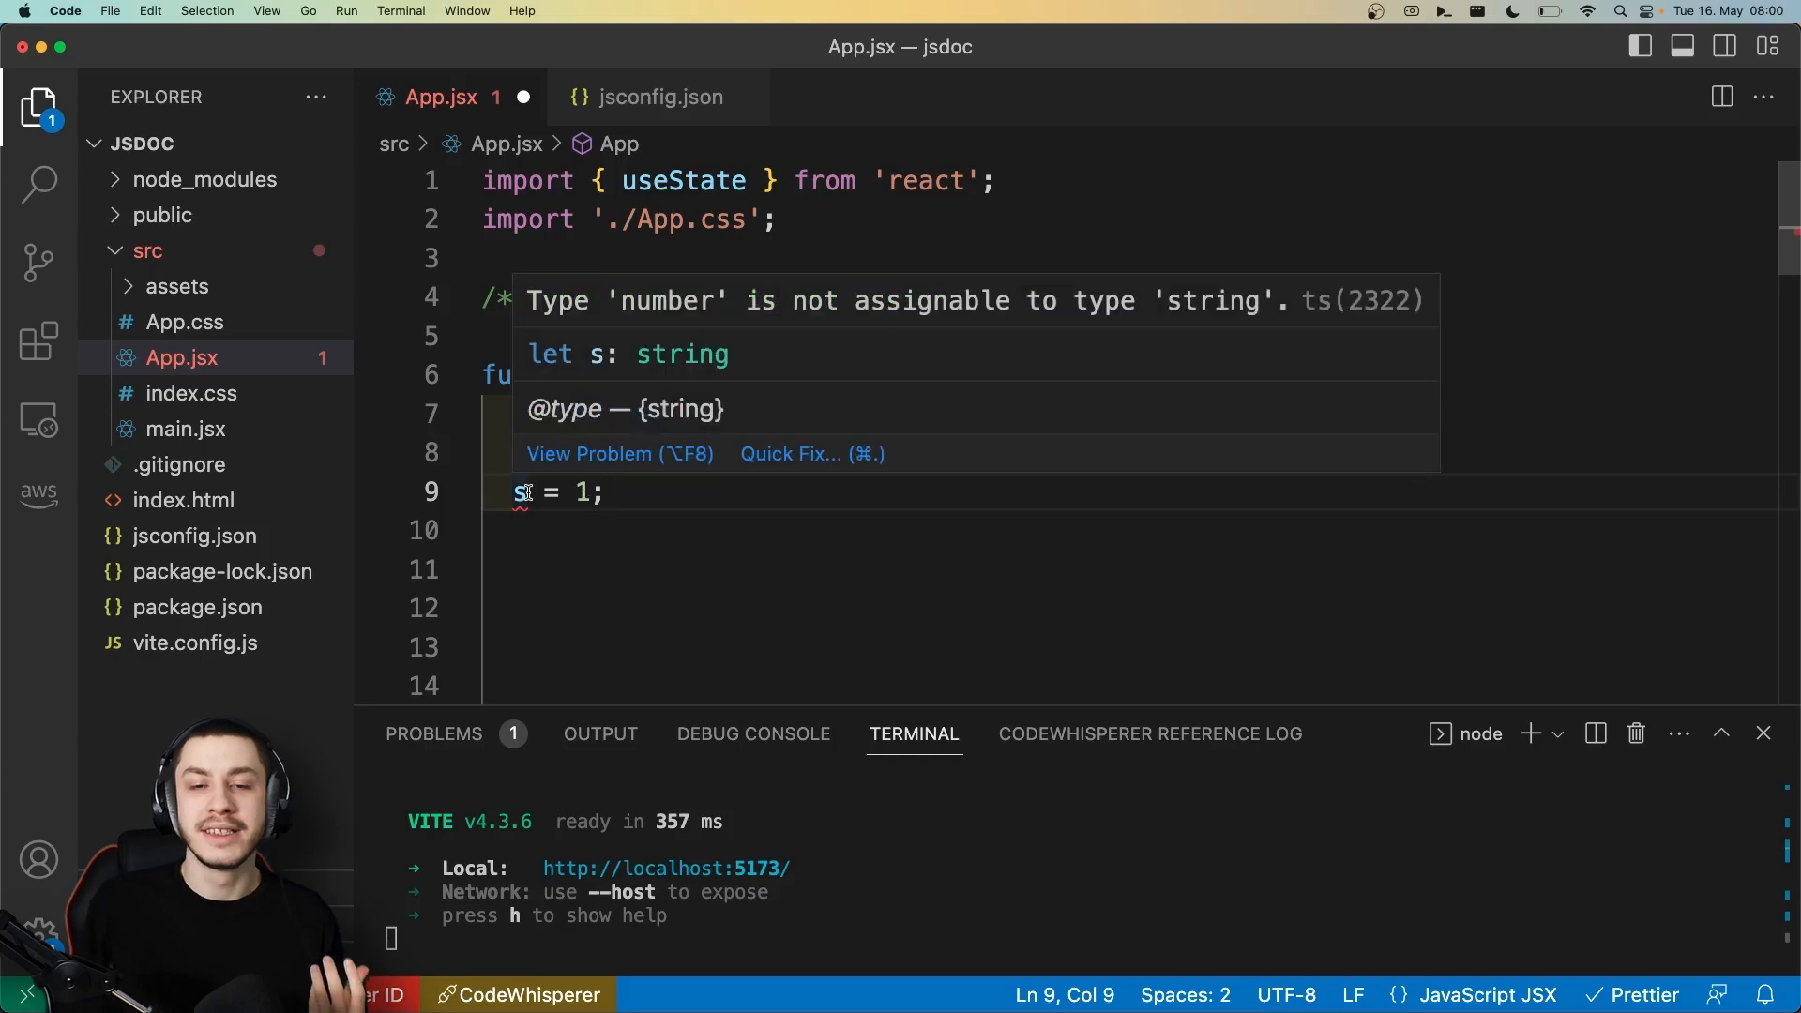
{"action": "type", "text": "'a'"}
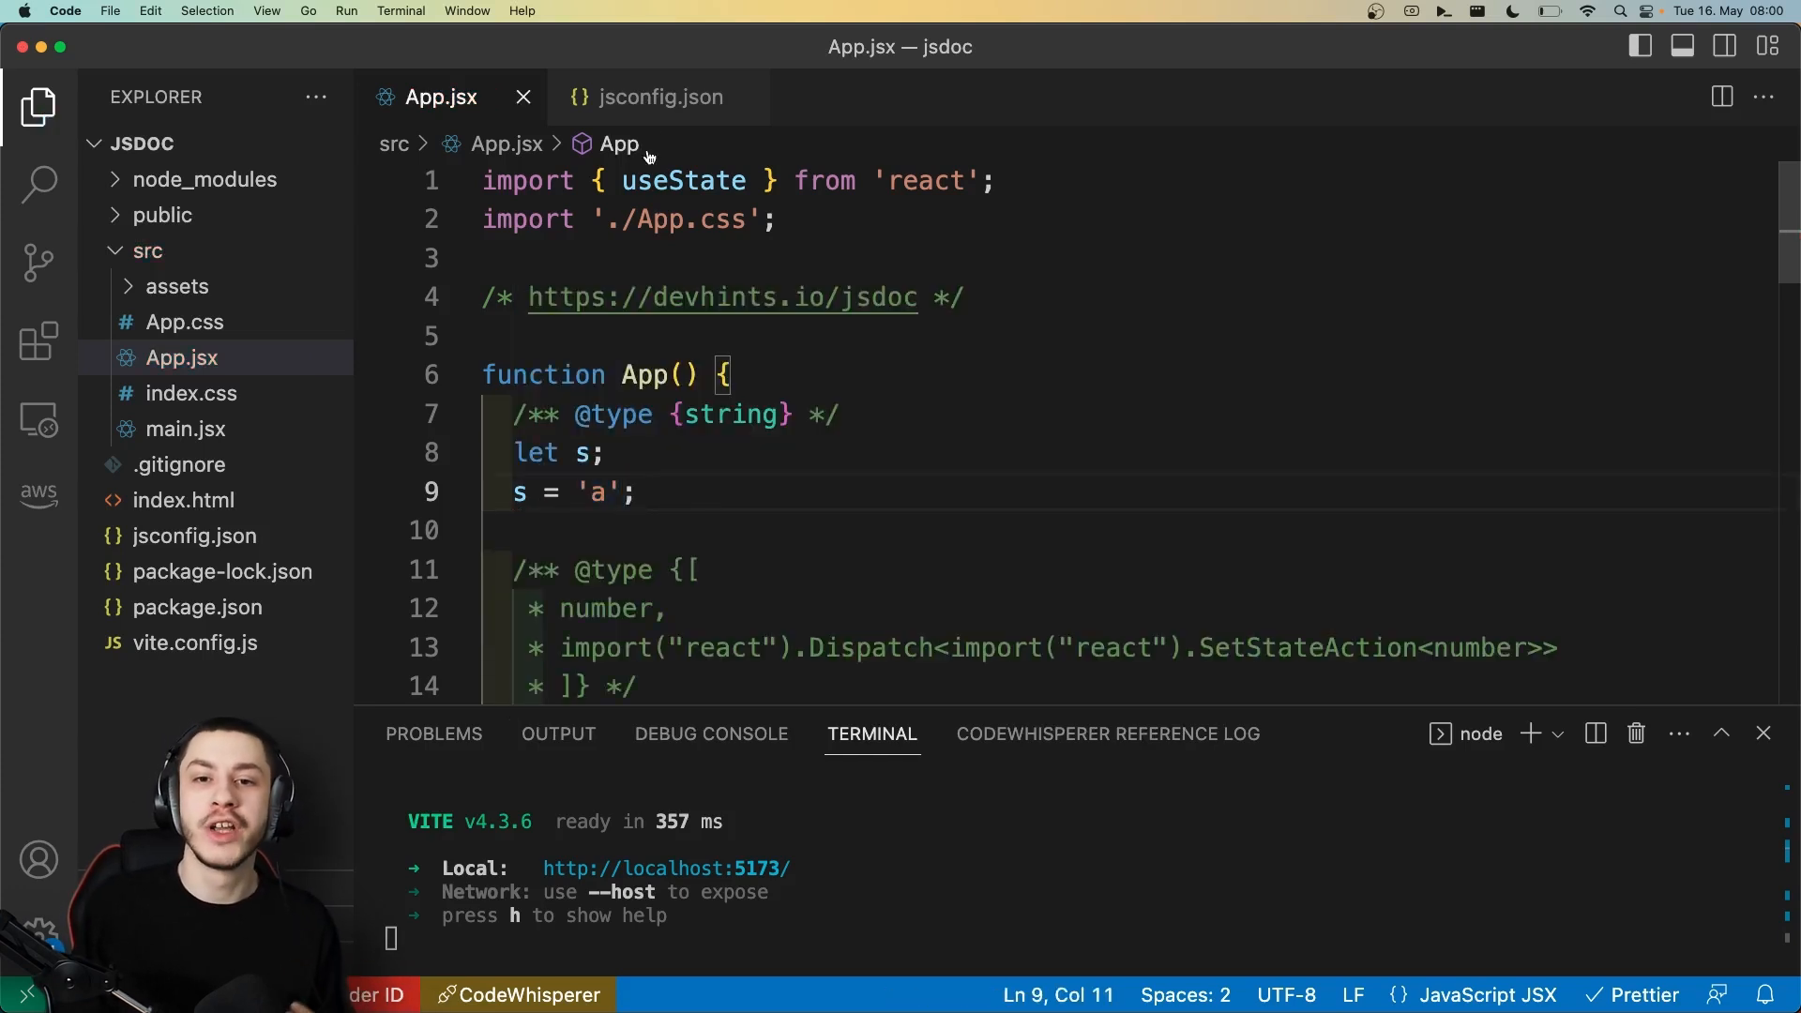
- Review jsconfig.json's checkJs, jsx and strict options and src include globs, then return to App.jsx
{"action": "left_click", "coordinate": [662, 96]}
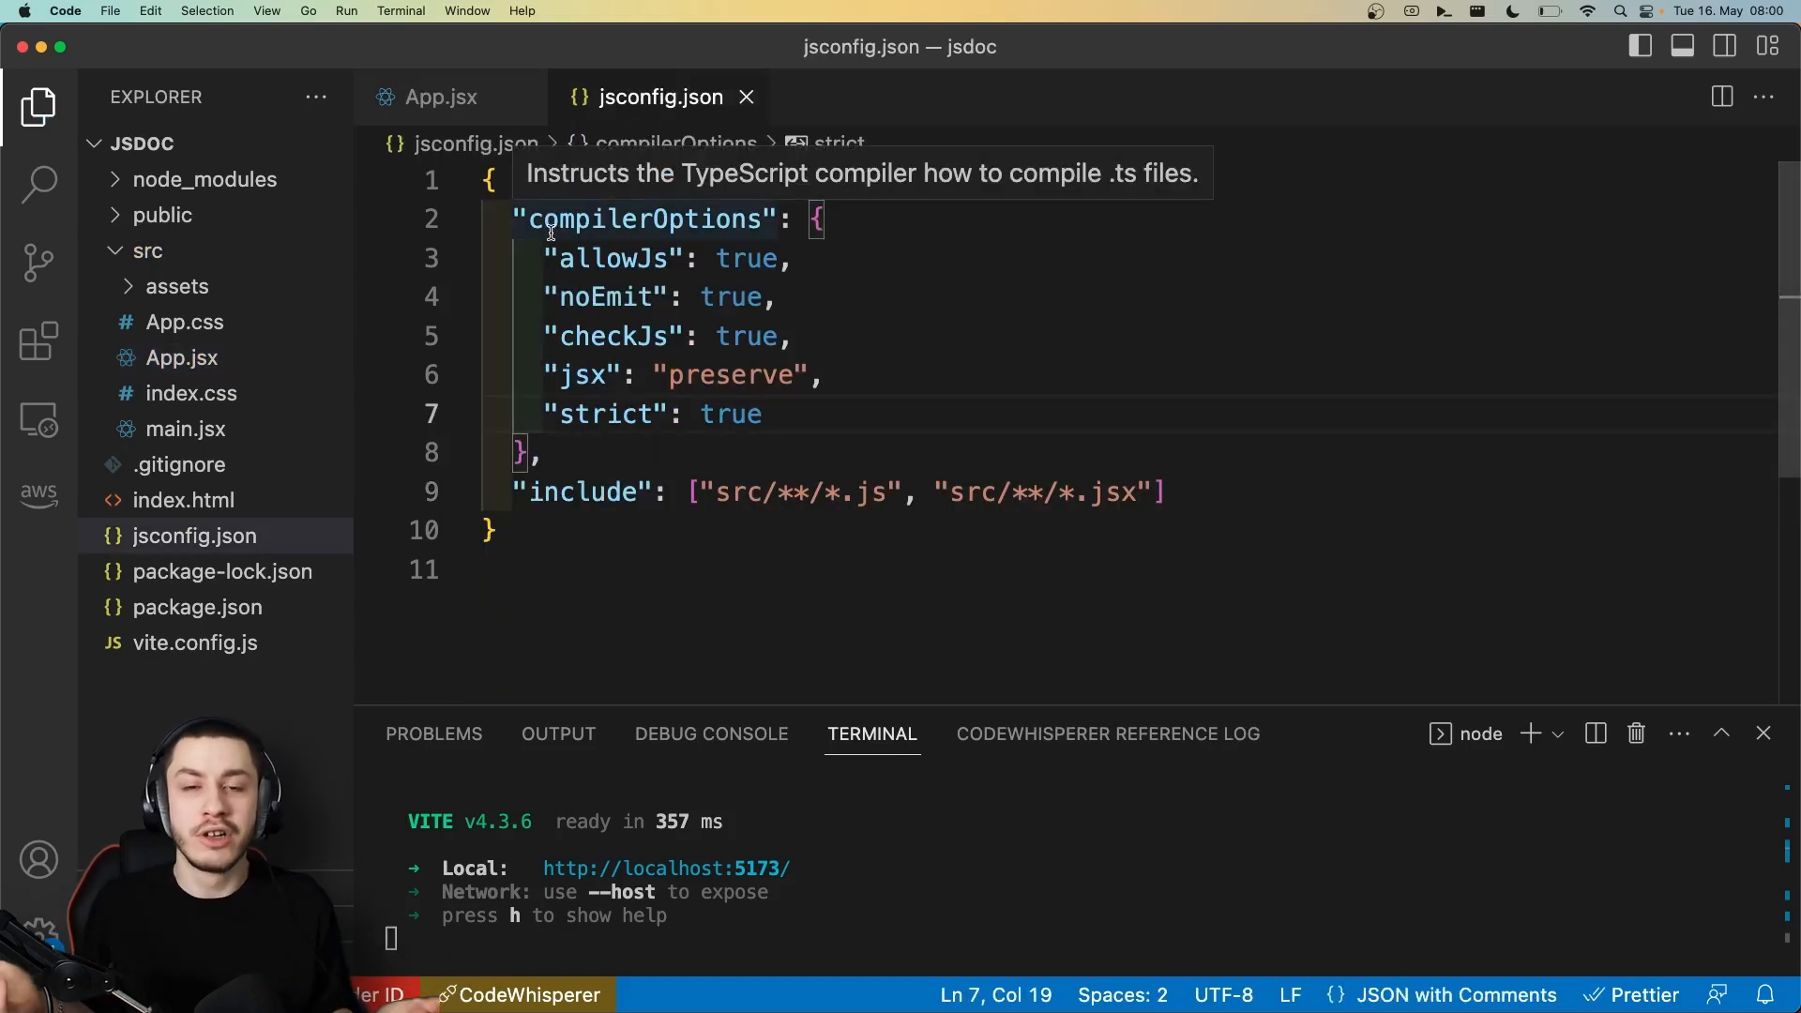
{"action": "mouse_move", "coordinate": [615, 257]}
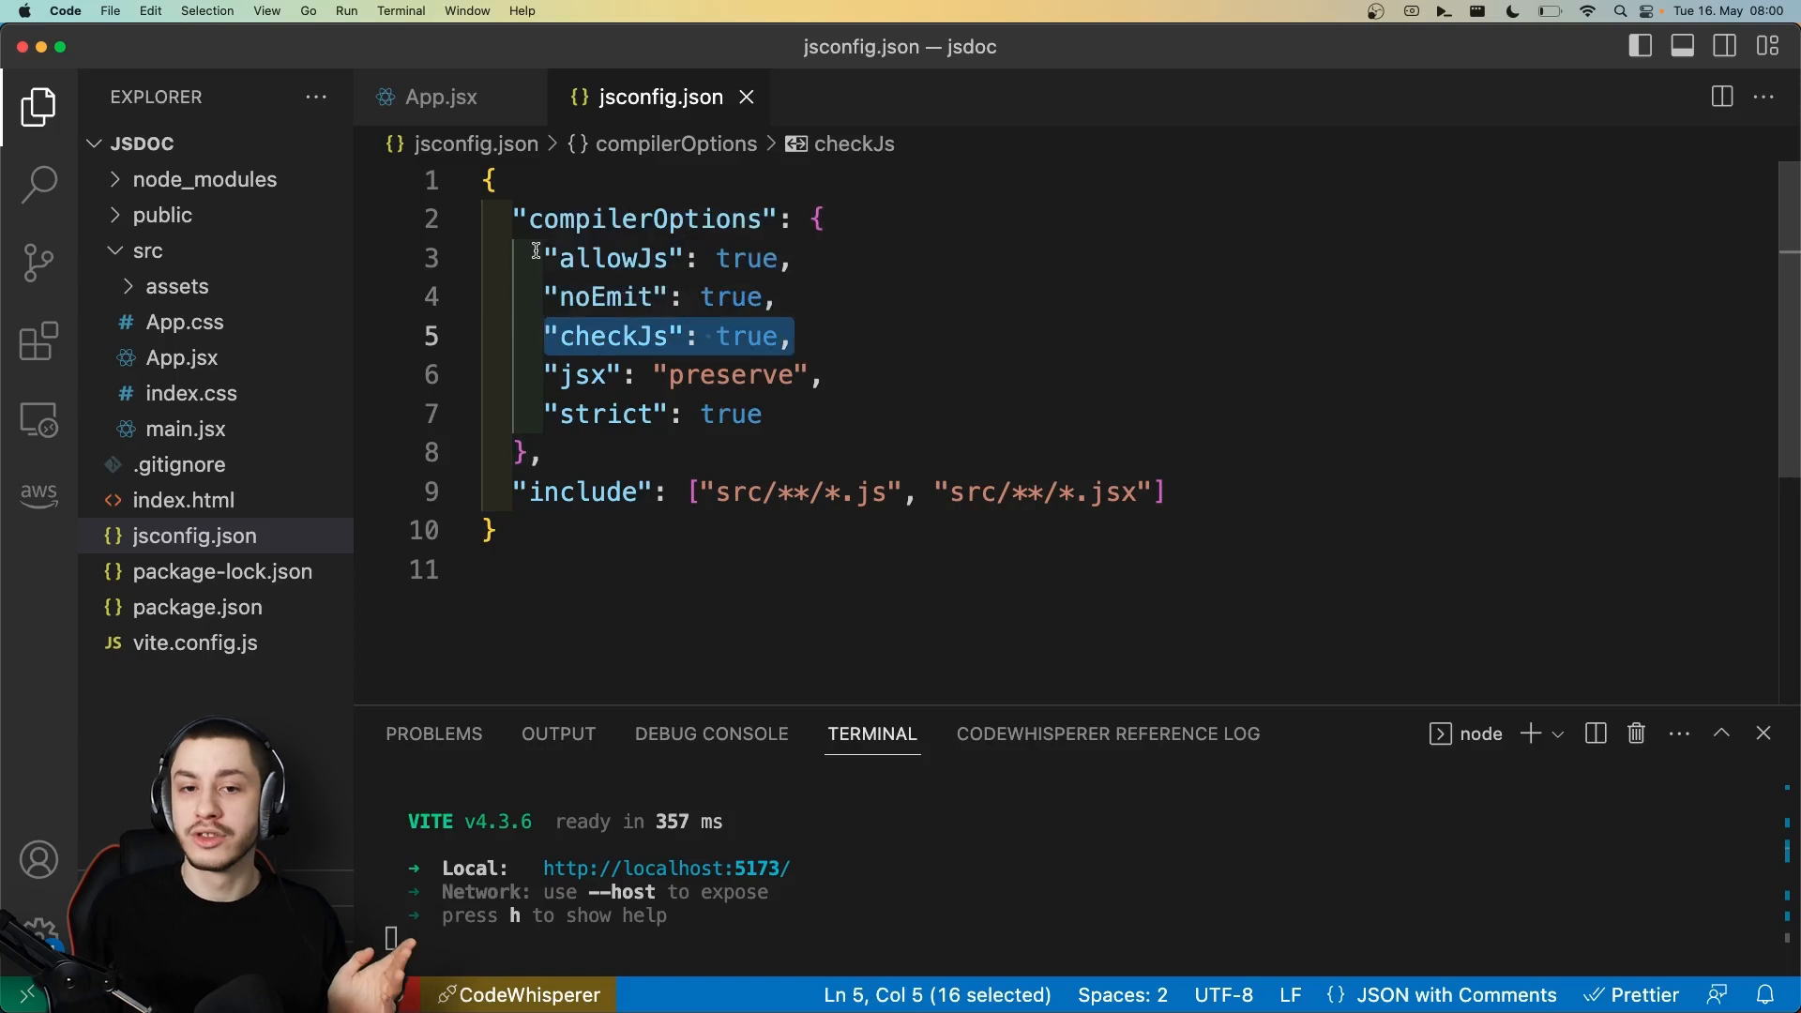
{"action": "mouse_move", "coordinate": [621, 336]}
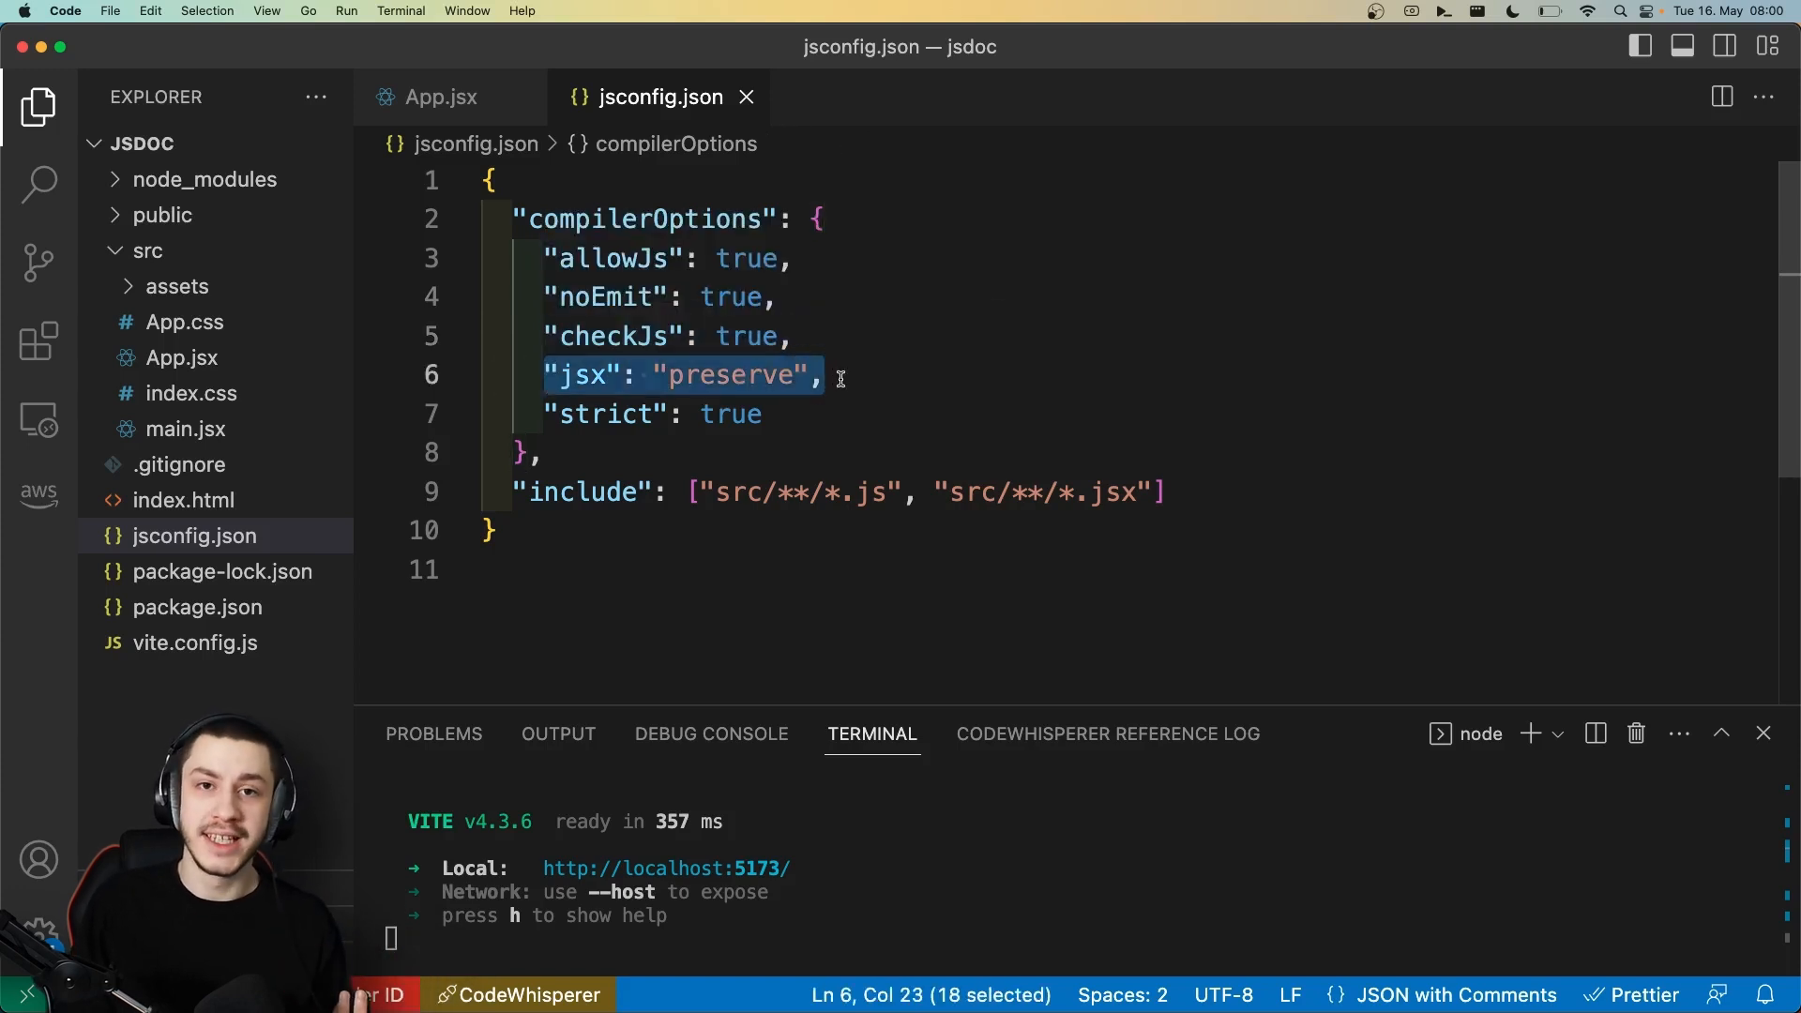
{"action": "left_click", "coordinate": [762, 415]}
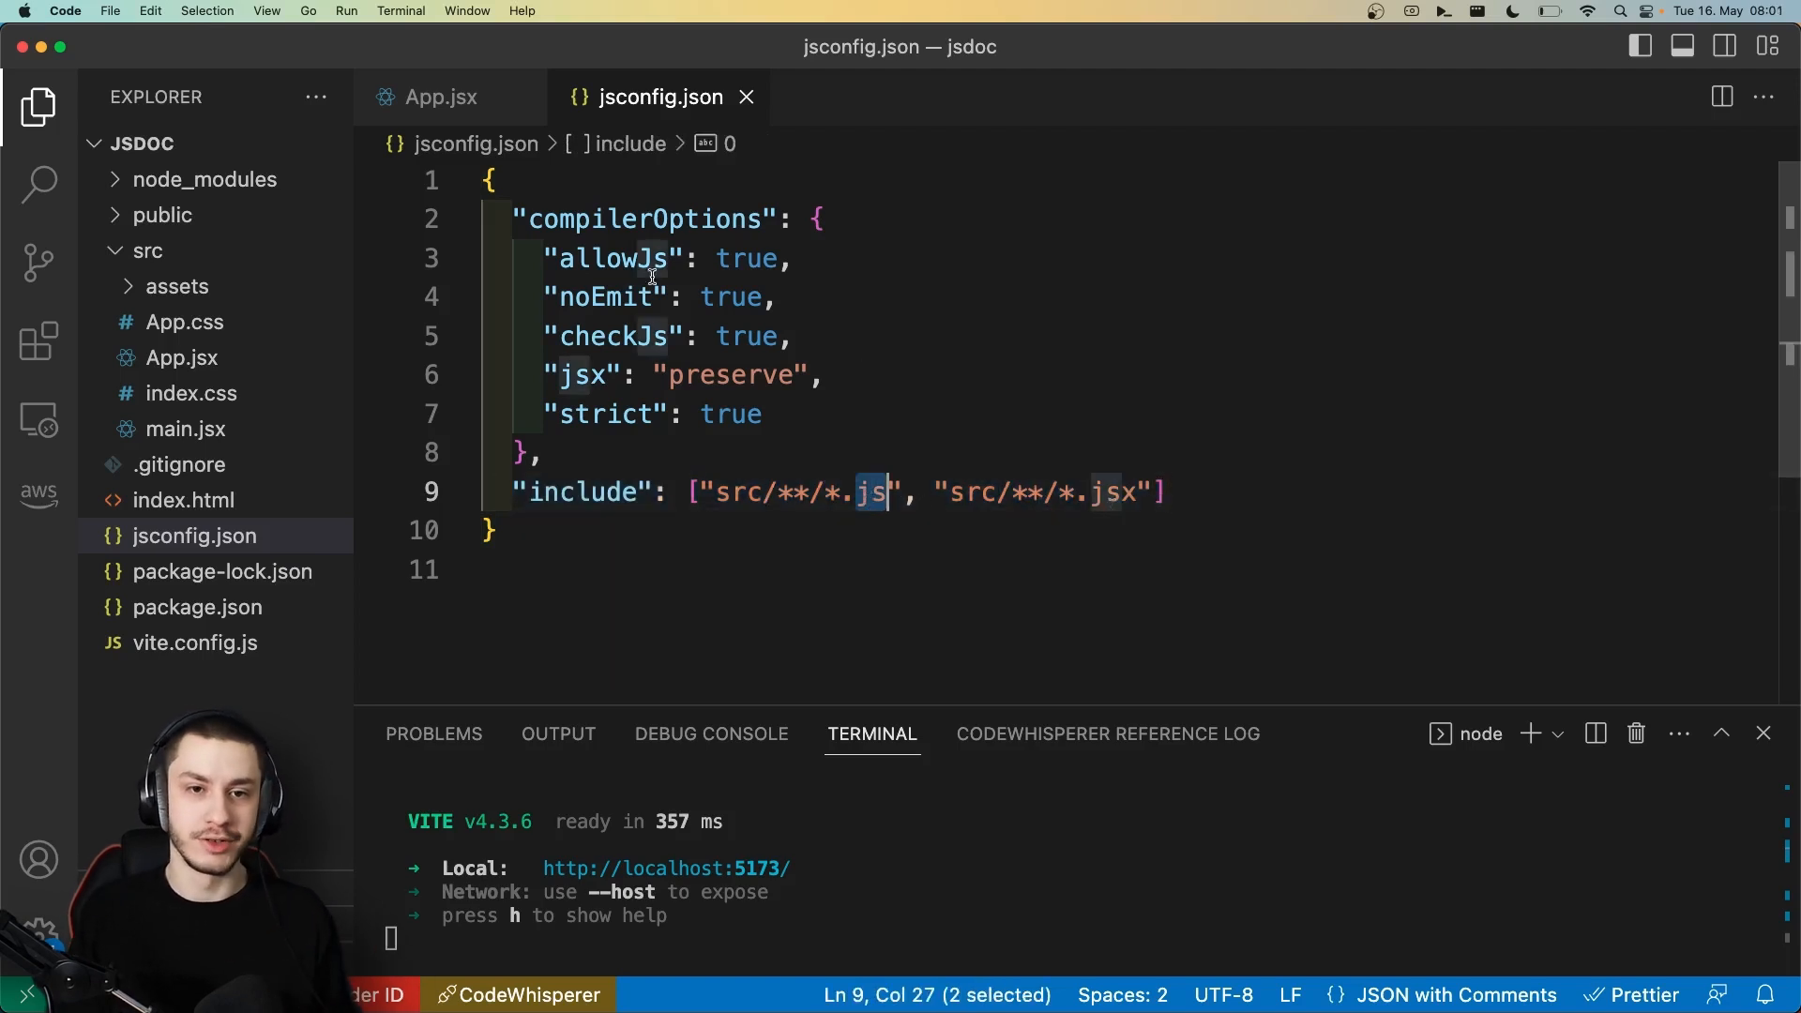
{"action": "left_click", "coordinate": [439, 96]}
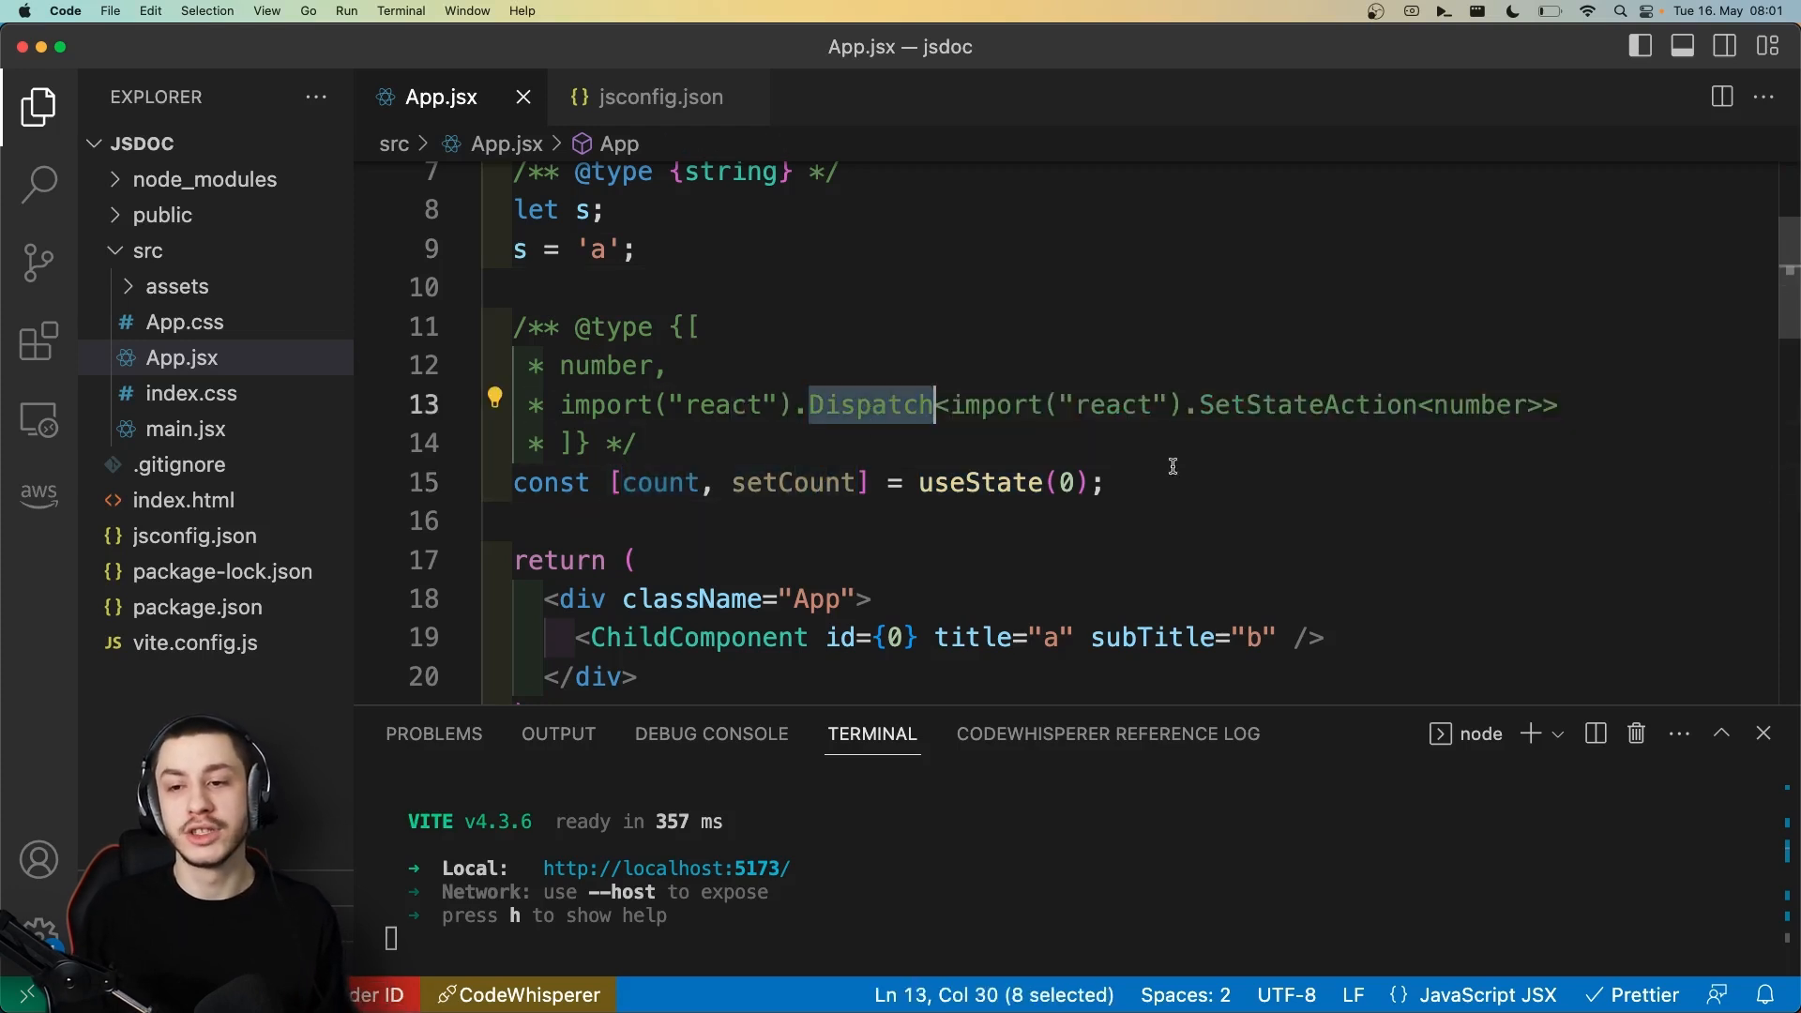
{"action": "double_click", "coordinate": [1482, 406]}
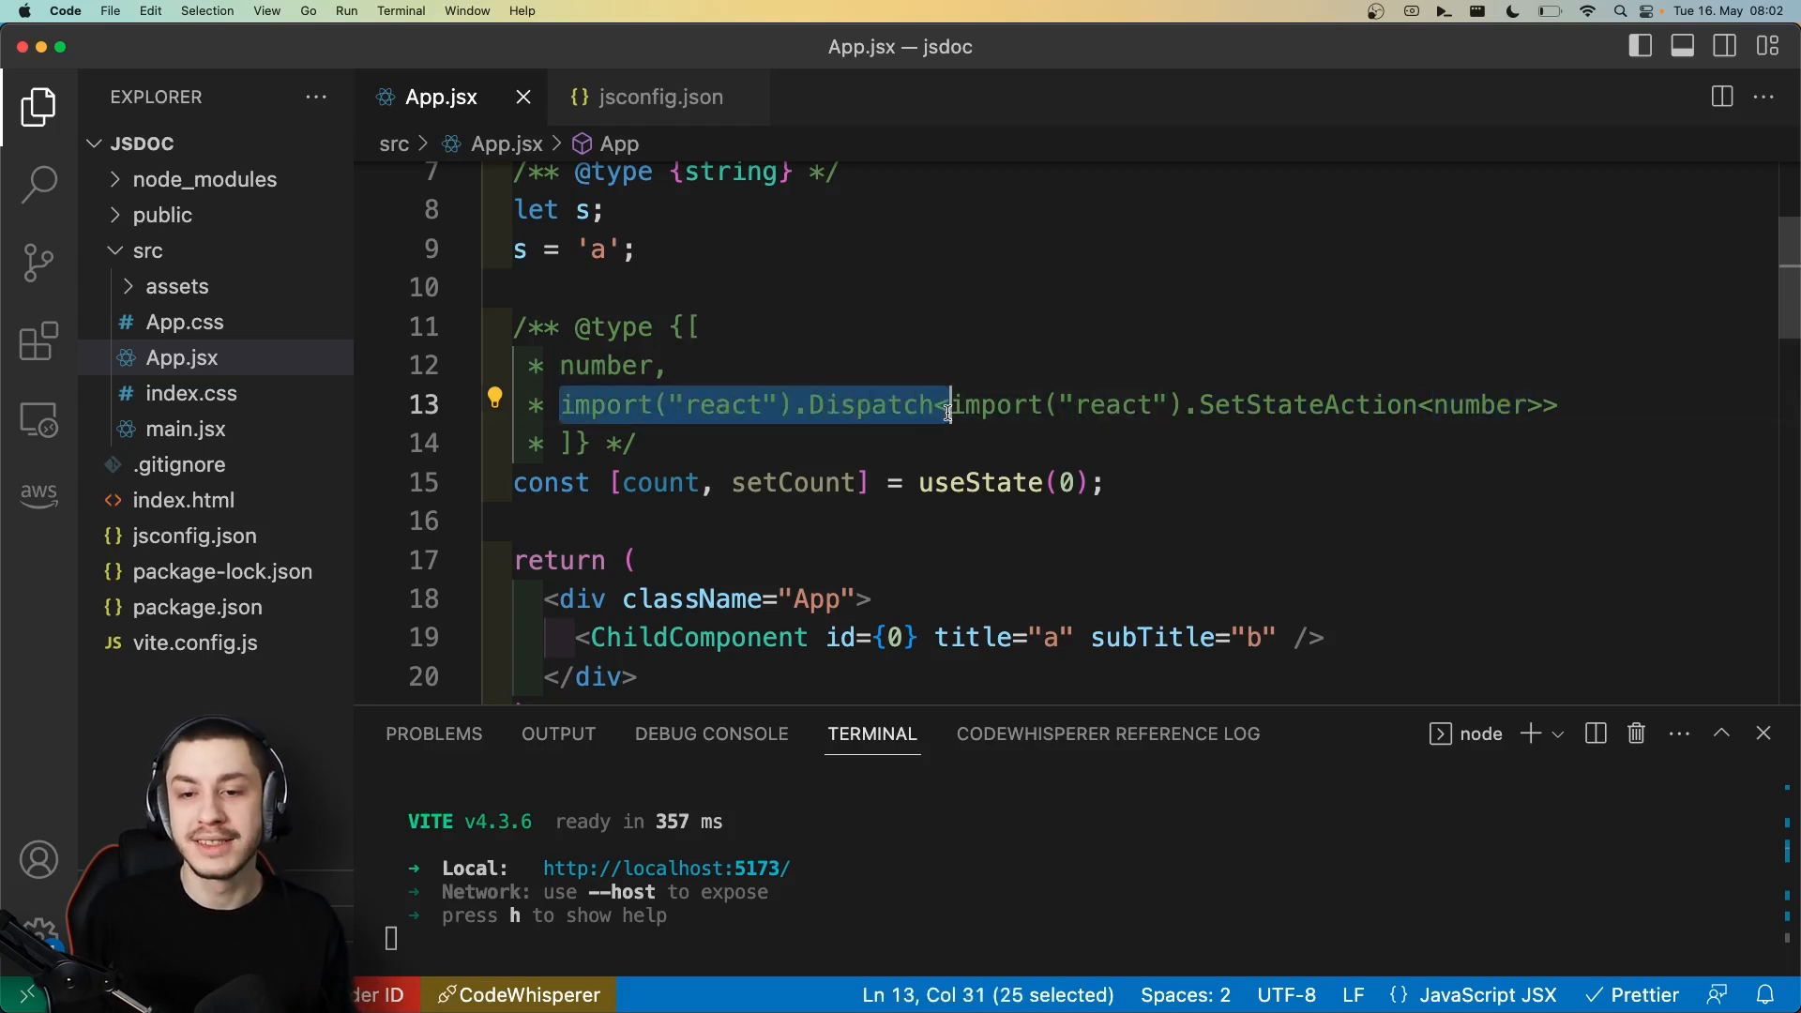
{"action": "left_click", "coordinate": [999, 406]}
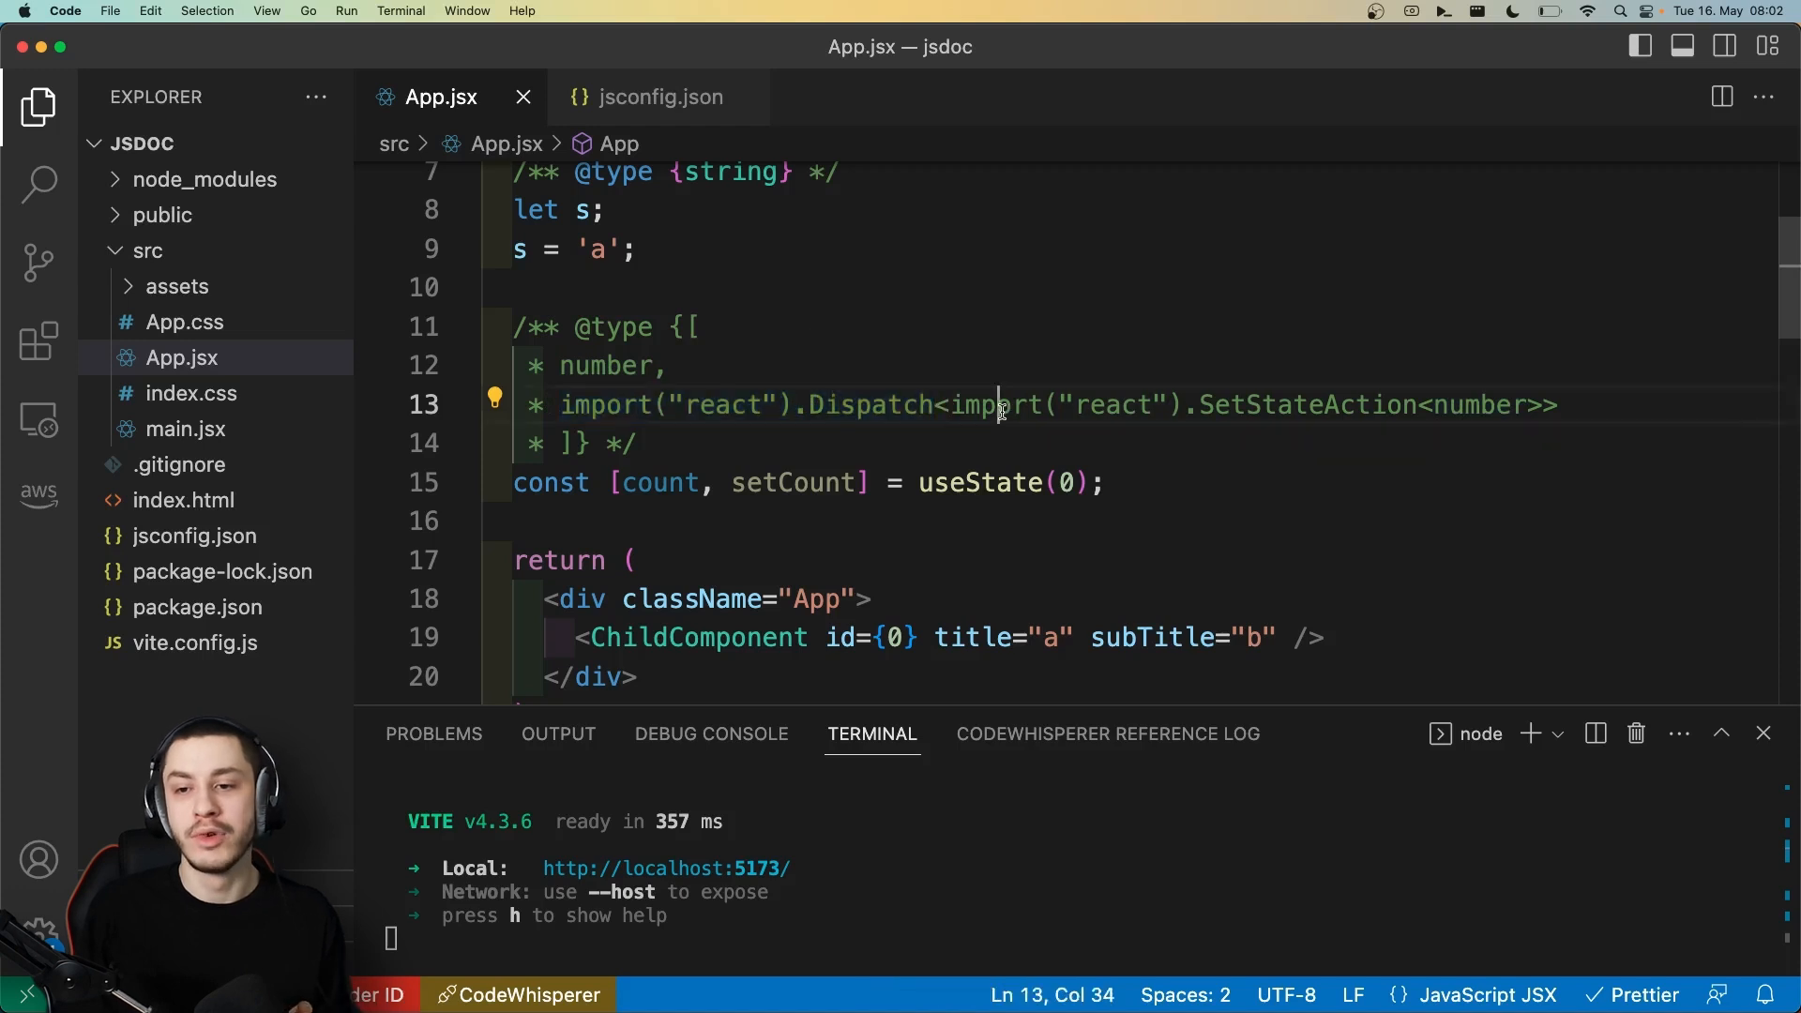
{"action": "double_click", "coordinate": [1480, 405]}
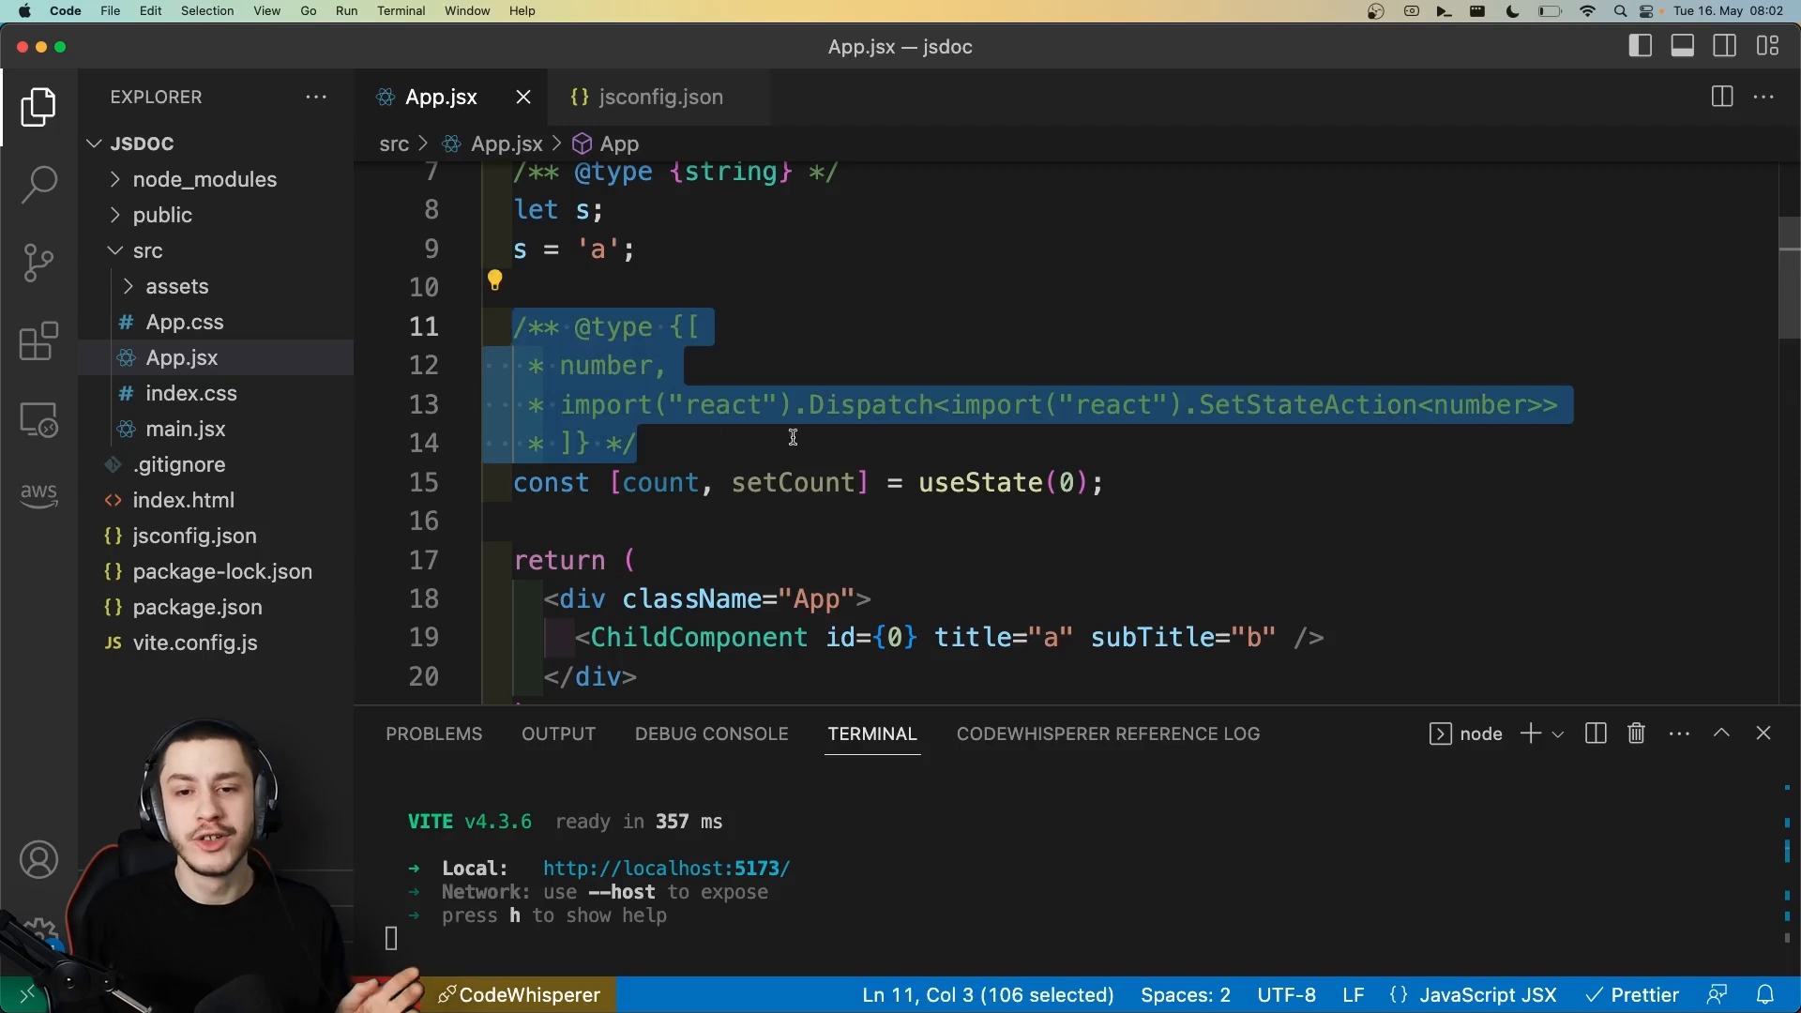
{"action": "mouse_move", "coordinate": [730, 430]}
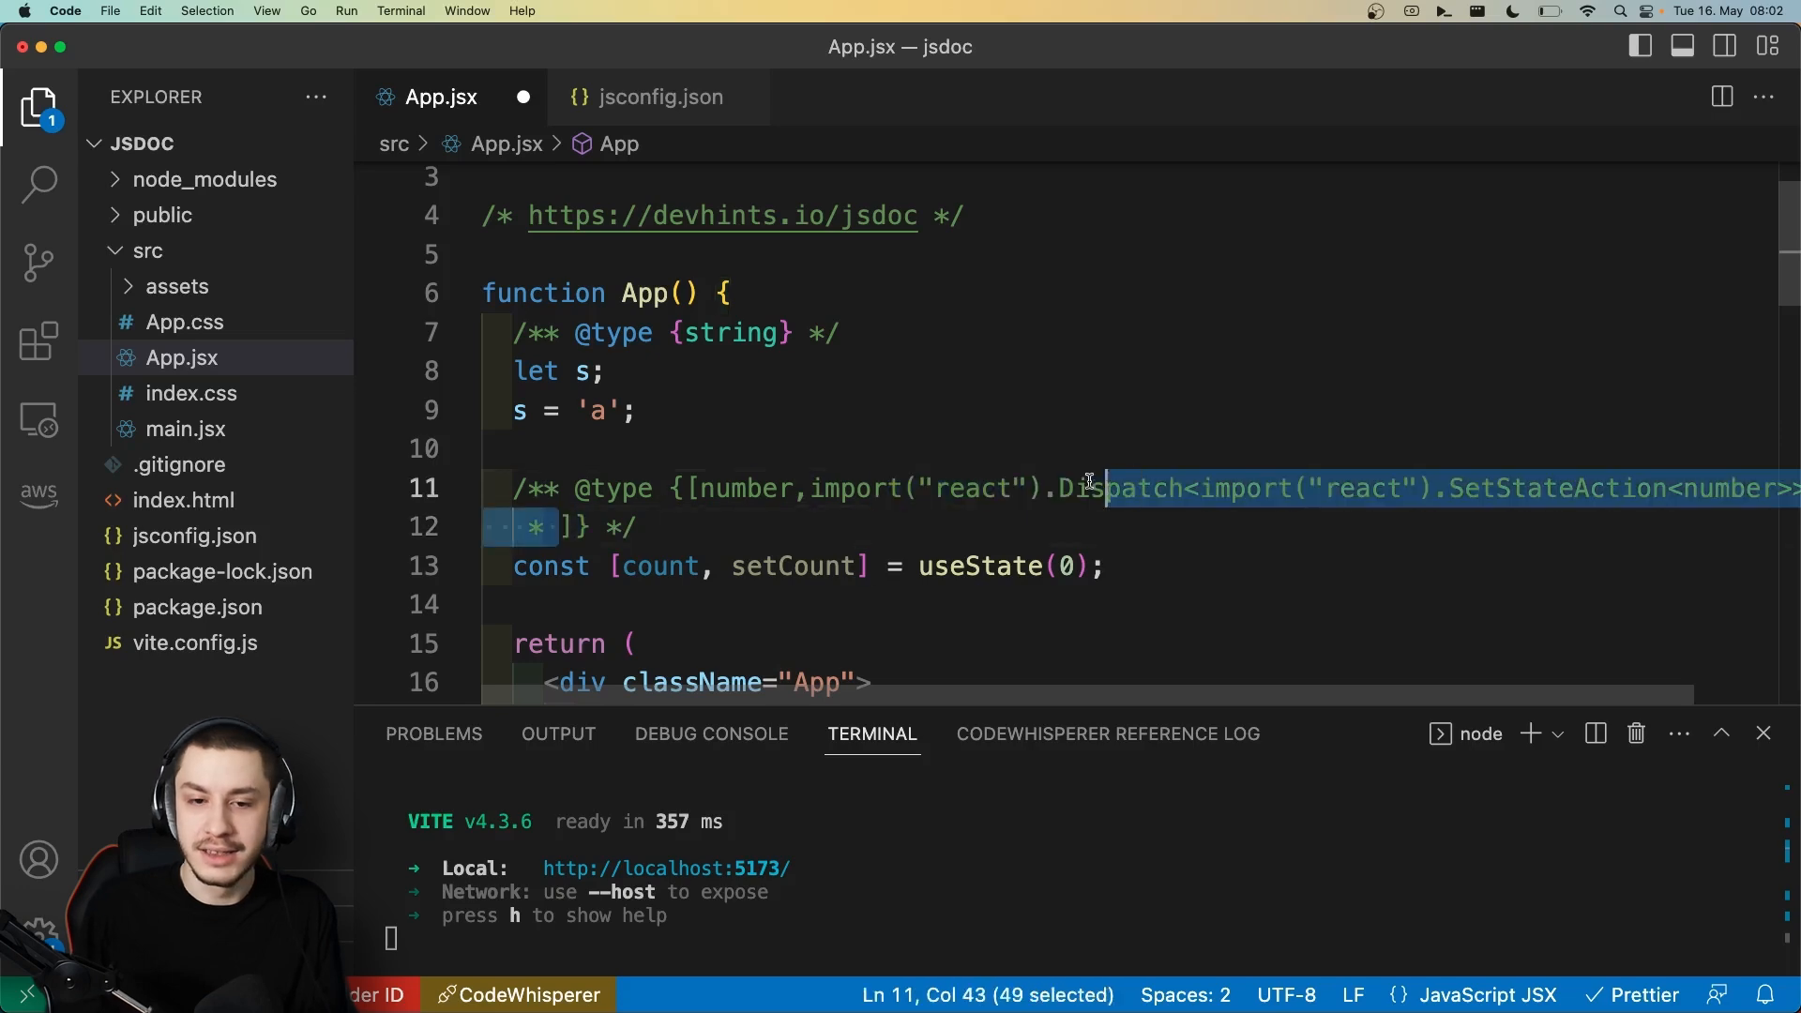
{"action": "scroll", "scroll_direction": "down", "scroll_amount": 3}
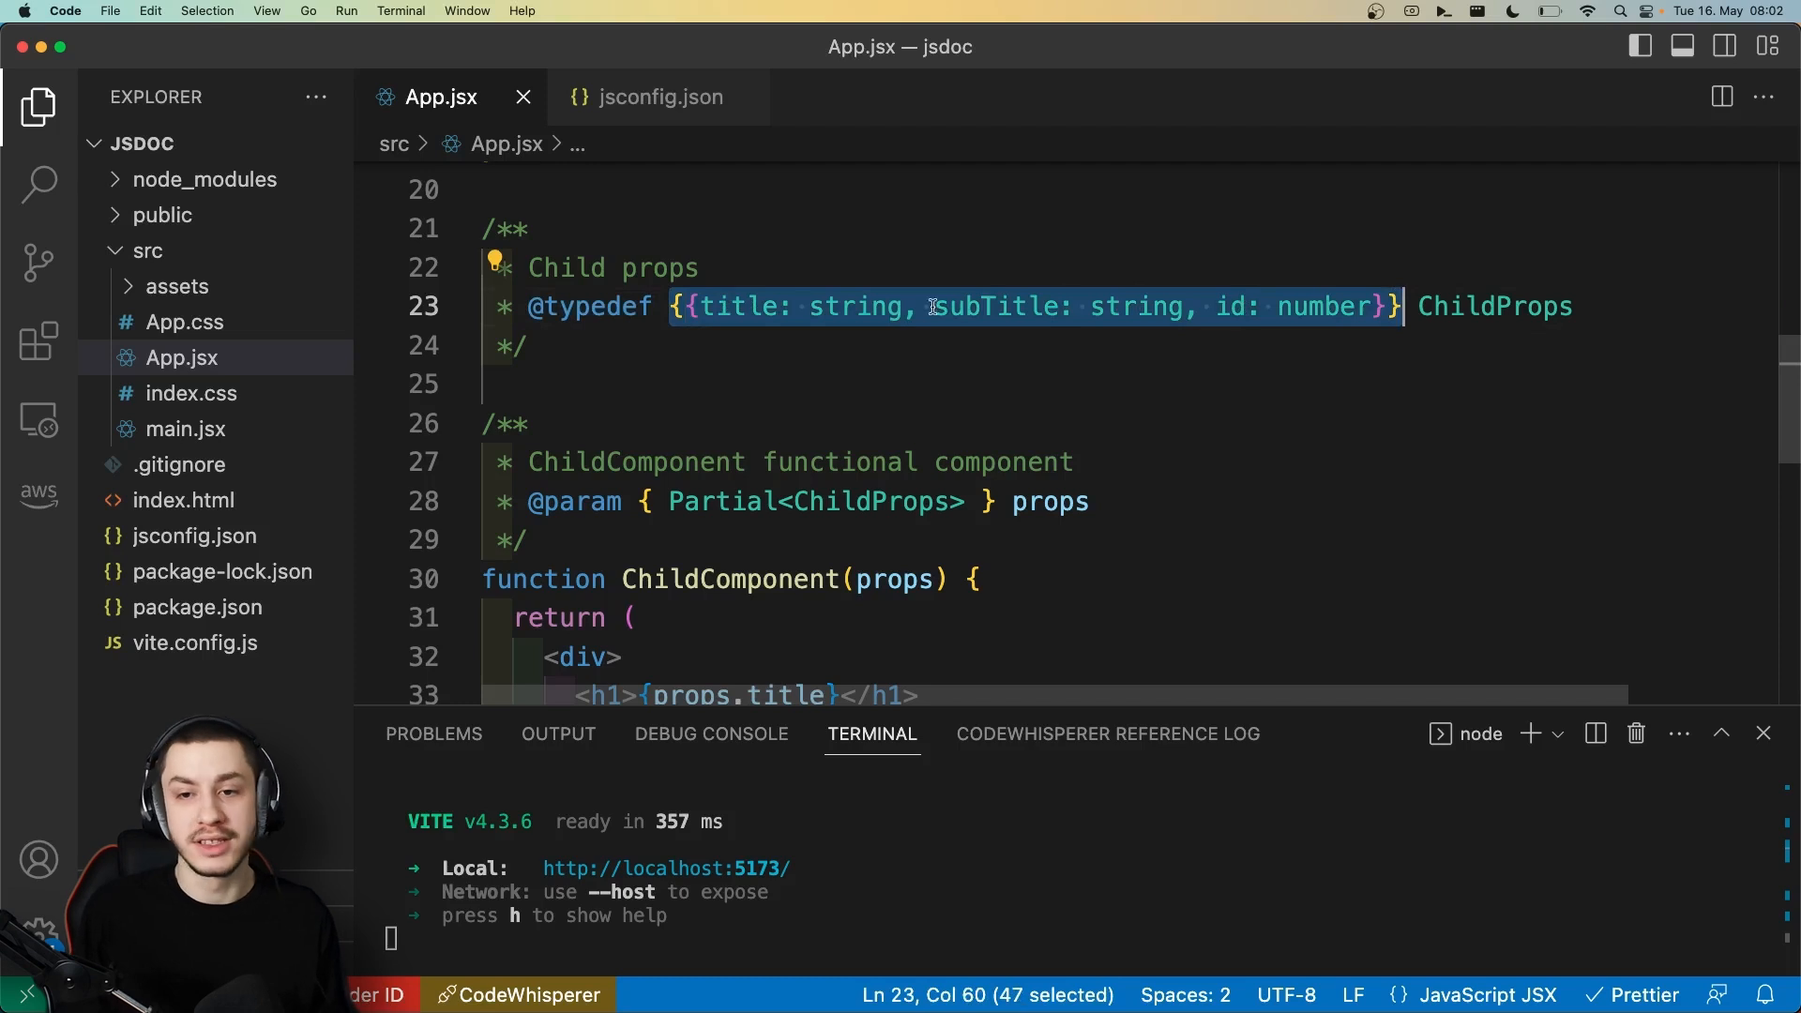
{"action": "double_click", "coordinate": [1494, 305]}
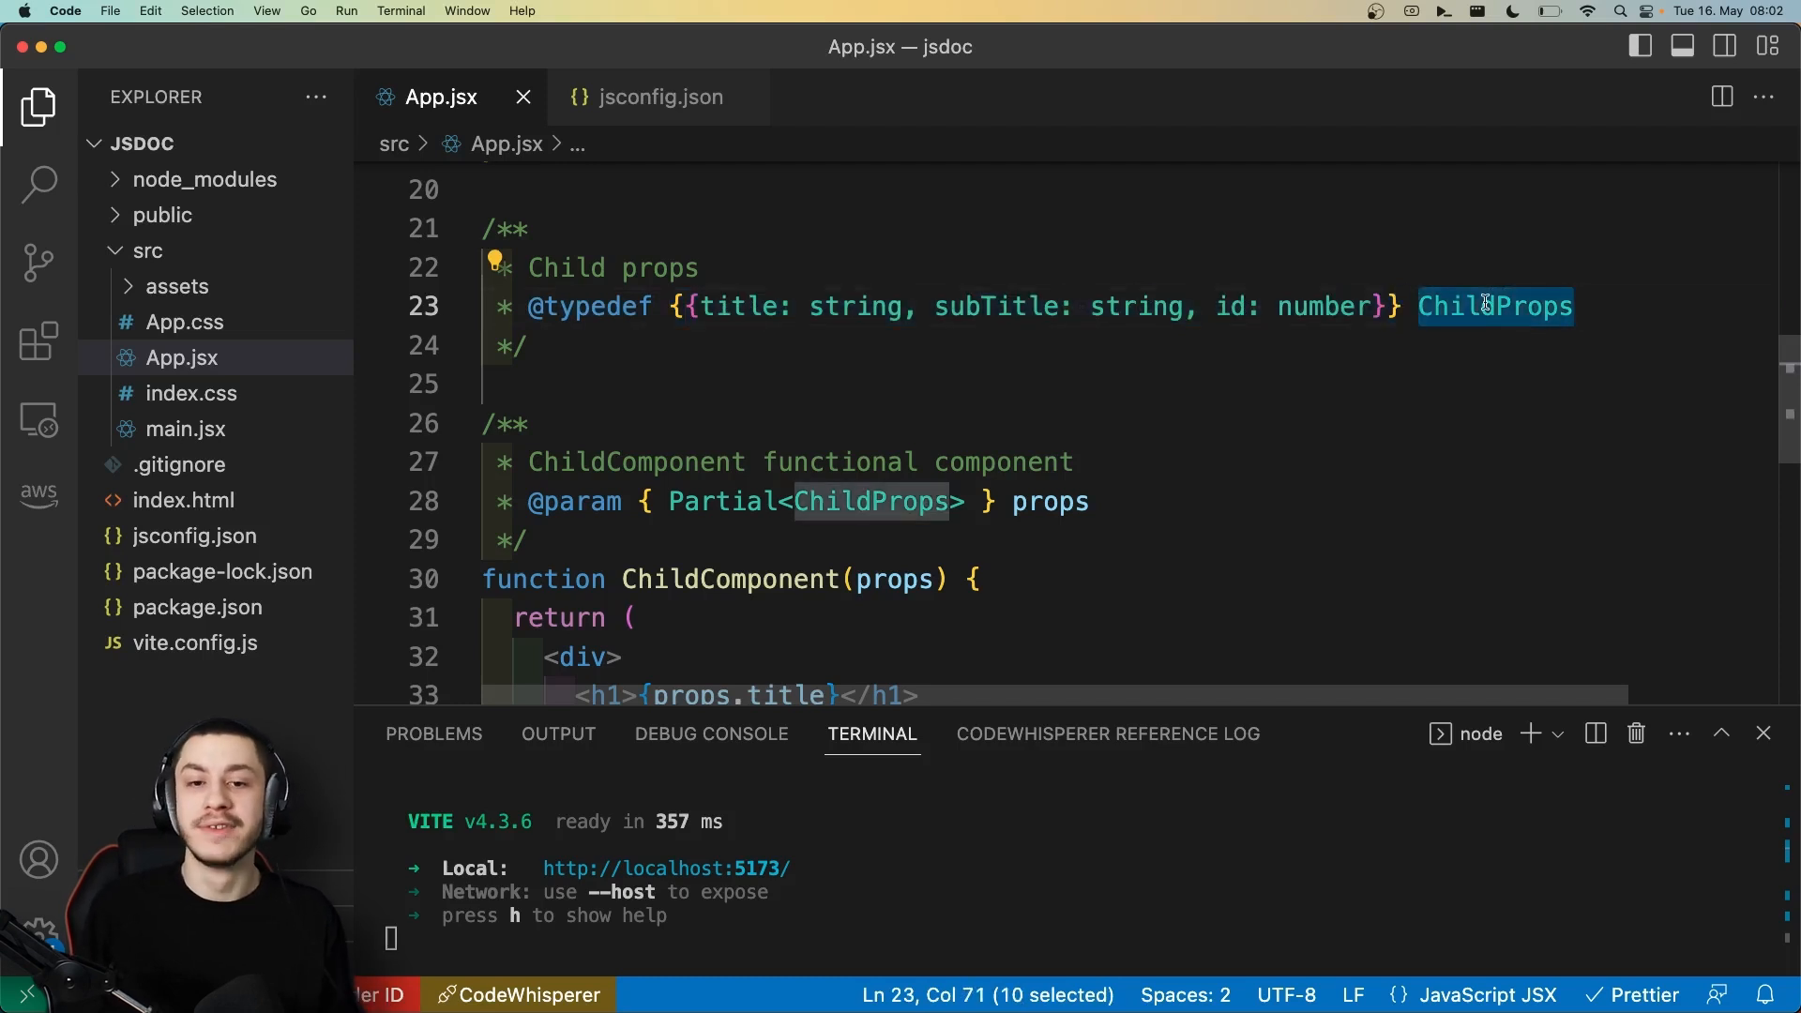
{"action": "scroll", "scroll_direction": "down", "scroll_amount": 3}
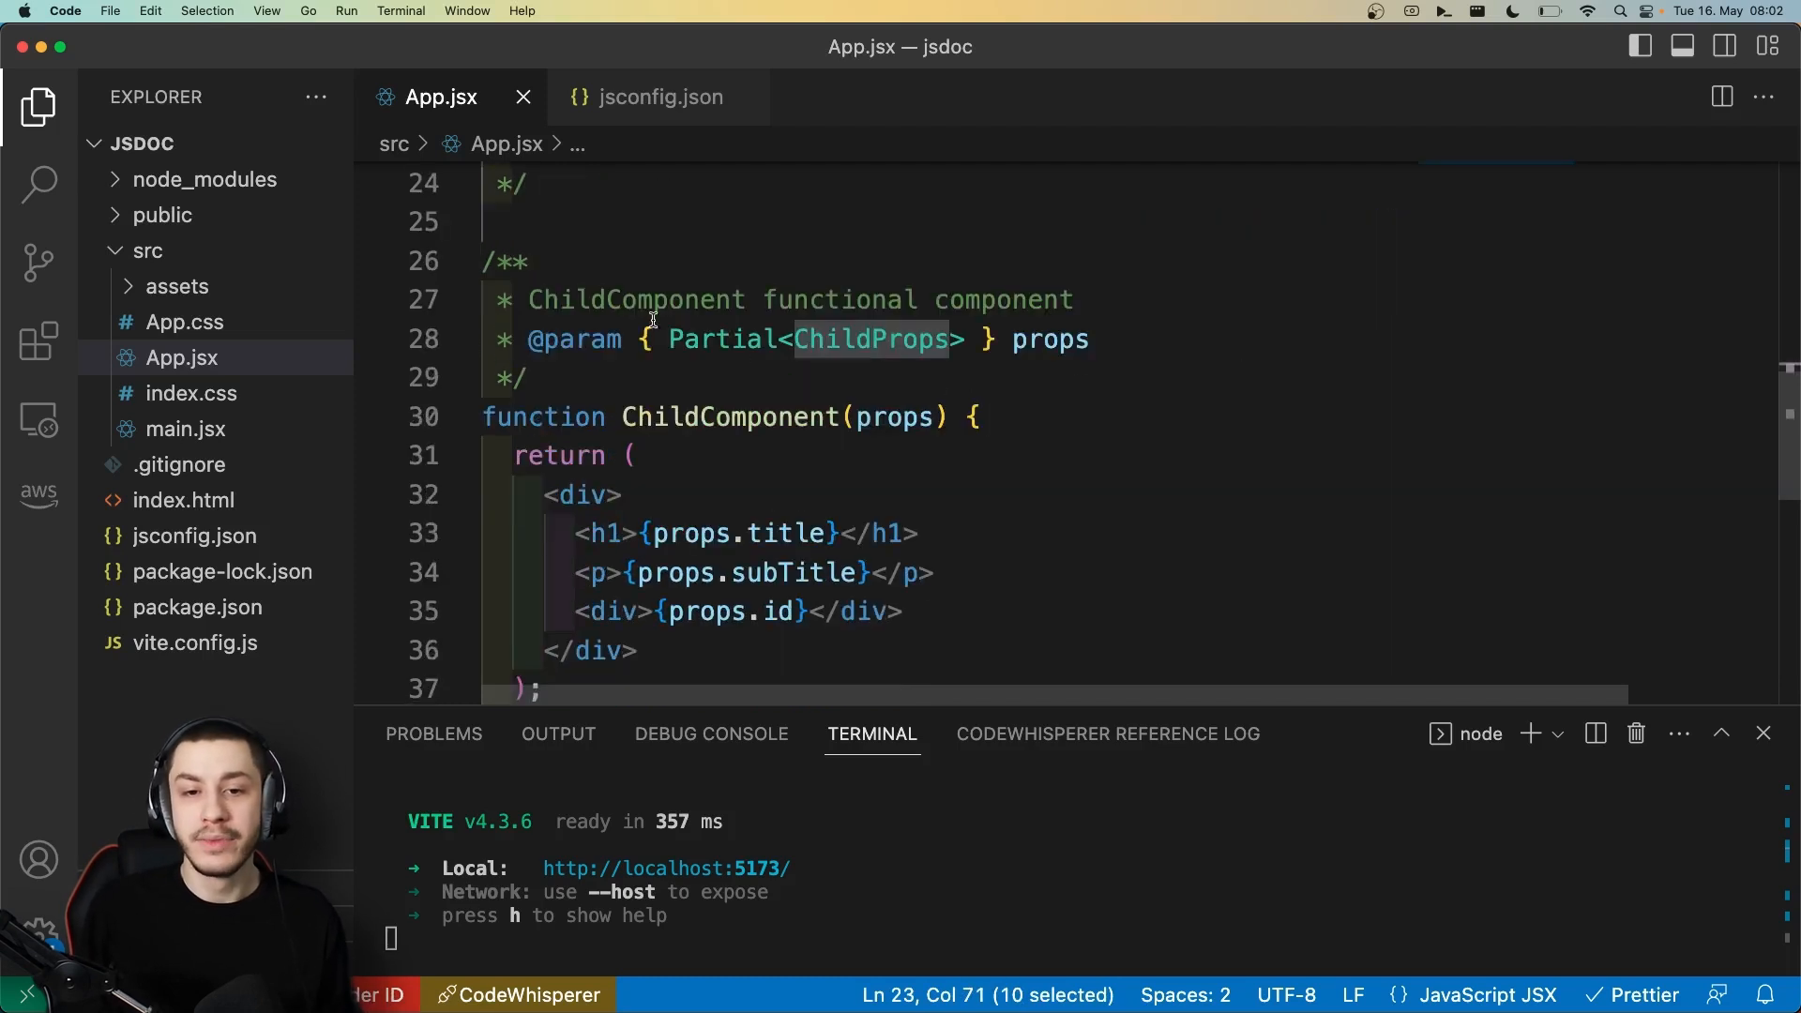
{"action": "double_click", "coordinate": [729, 416]}
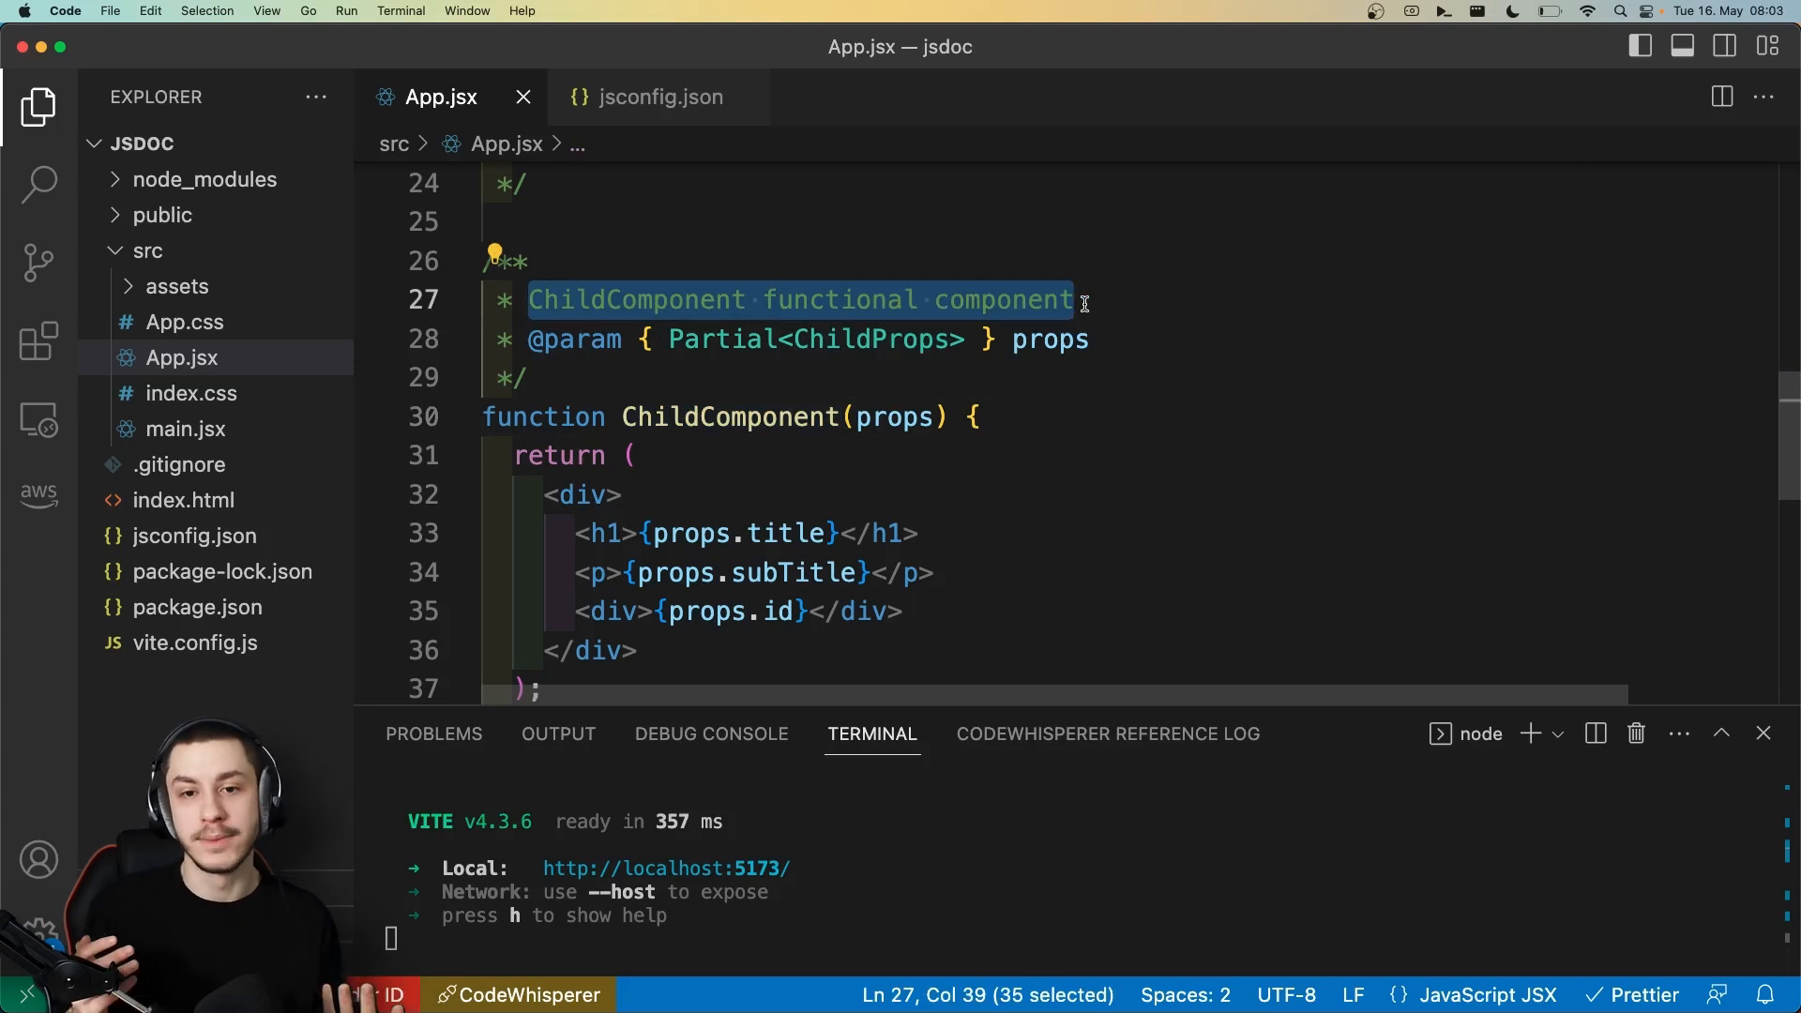
{"action": "mouse_move", "coordinate": [936, 297]}
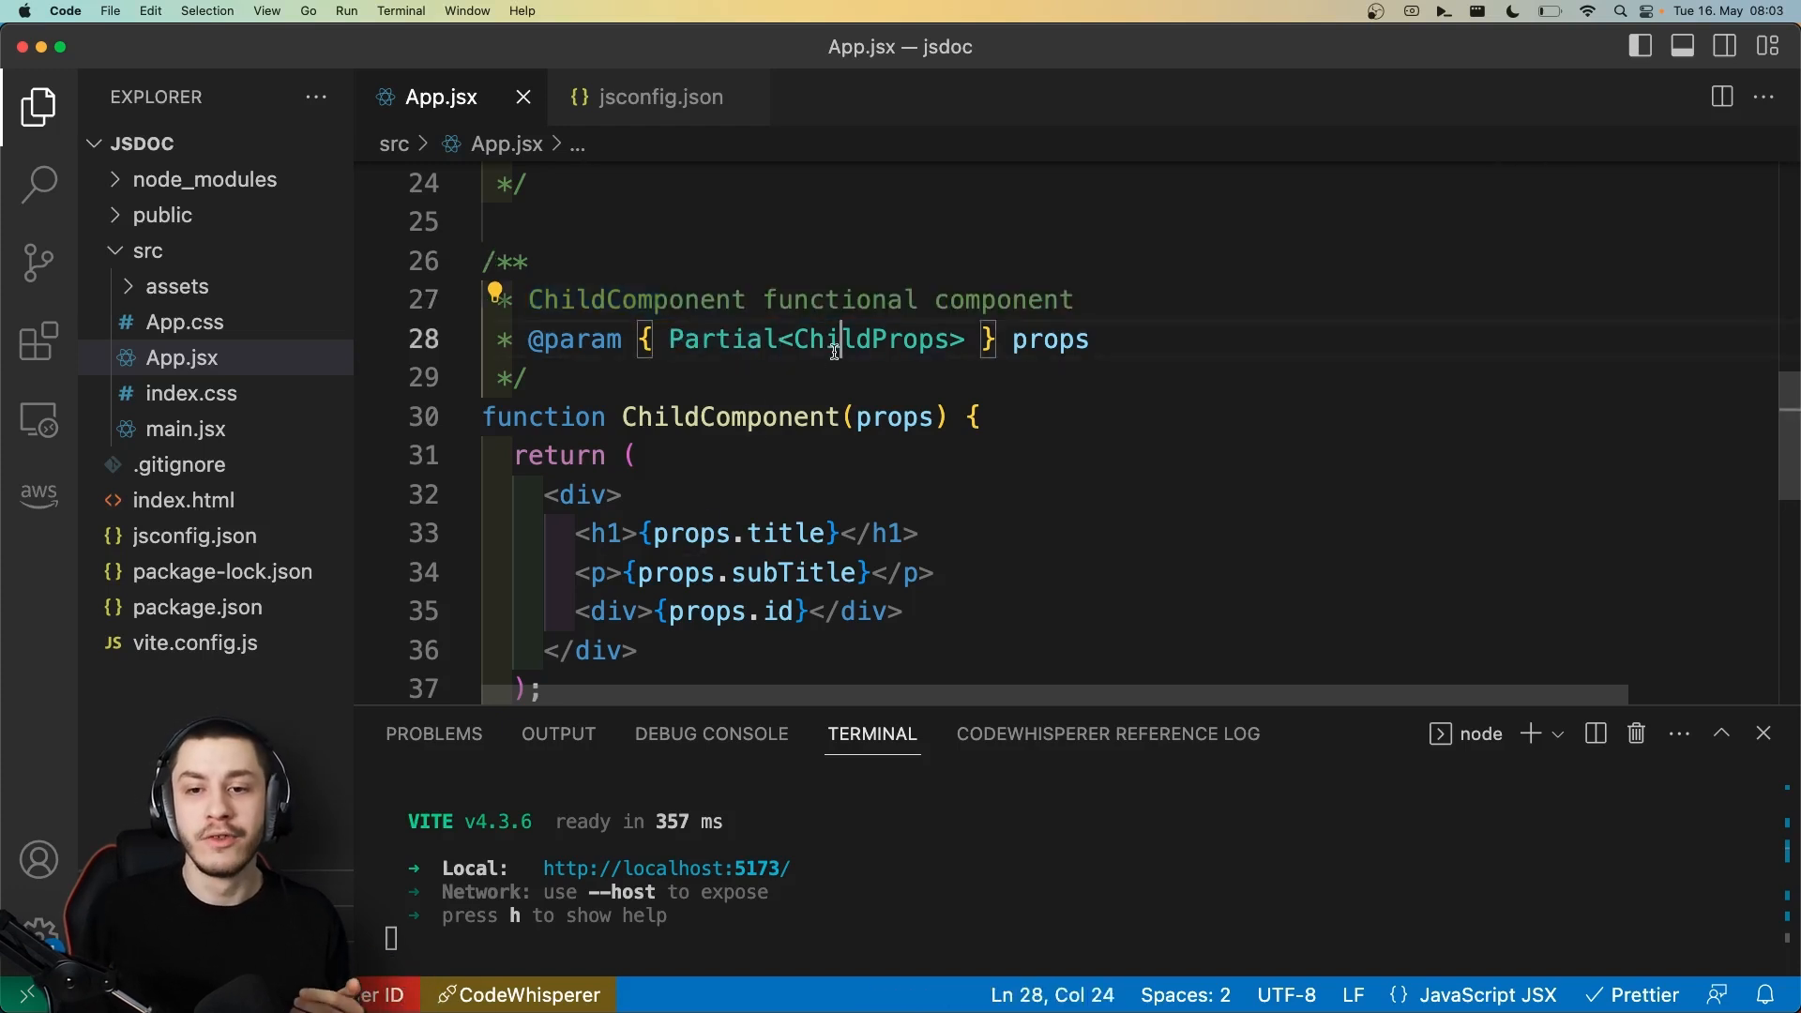
{"action": "double_click", "coordinate": [870, 340]}
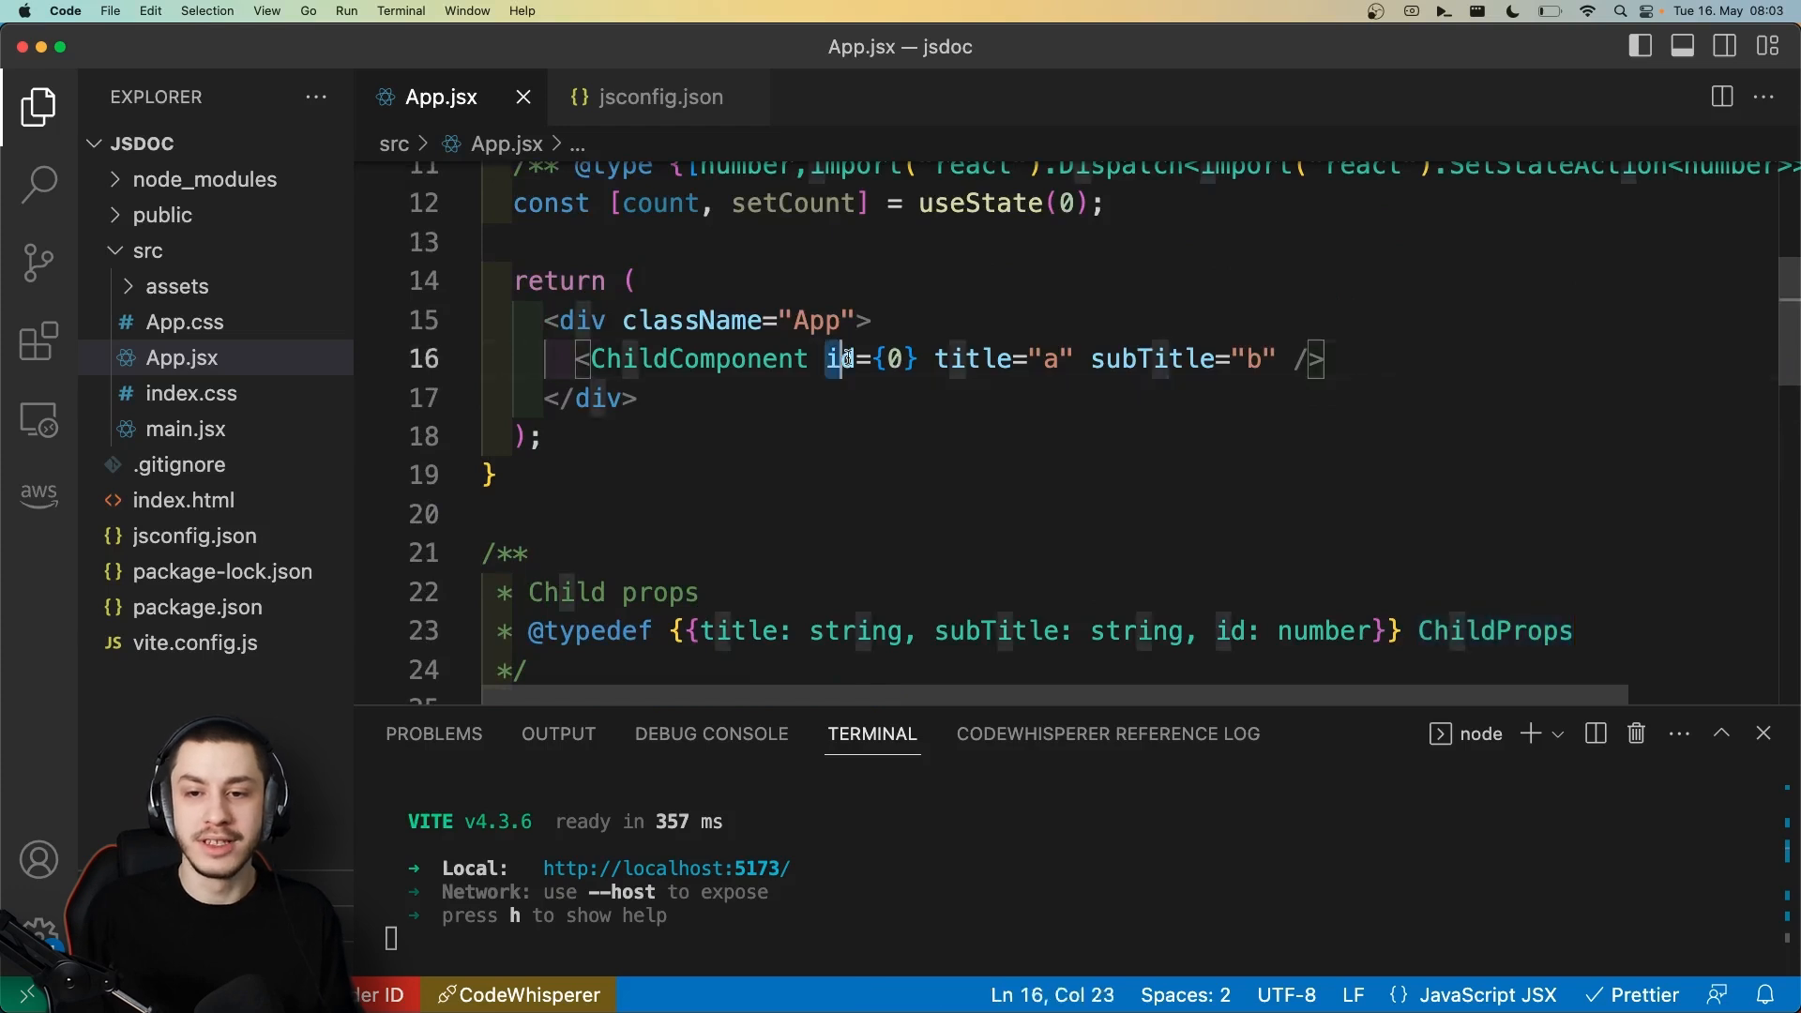
- Replace ChildComponent's id={0} with id={"a"} so the number-typed id prop is flagged
{"action": "key", "text": "Backspace"}
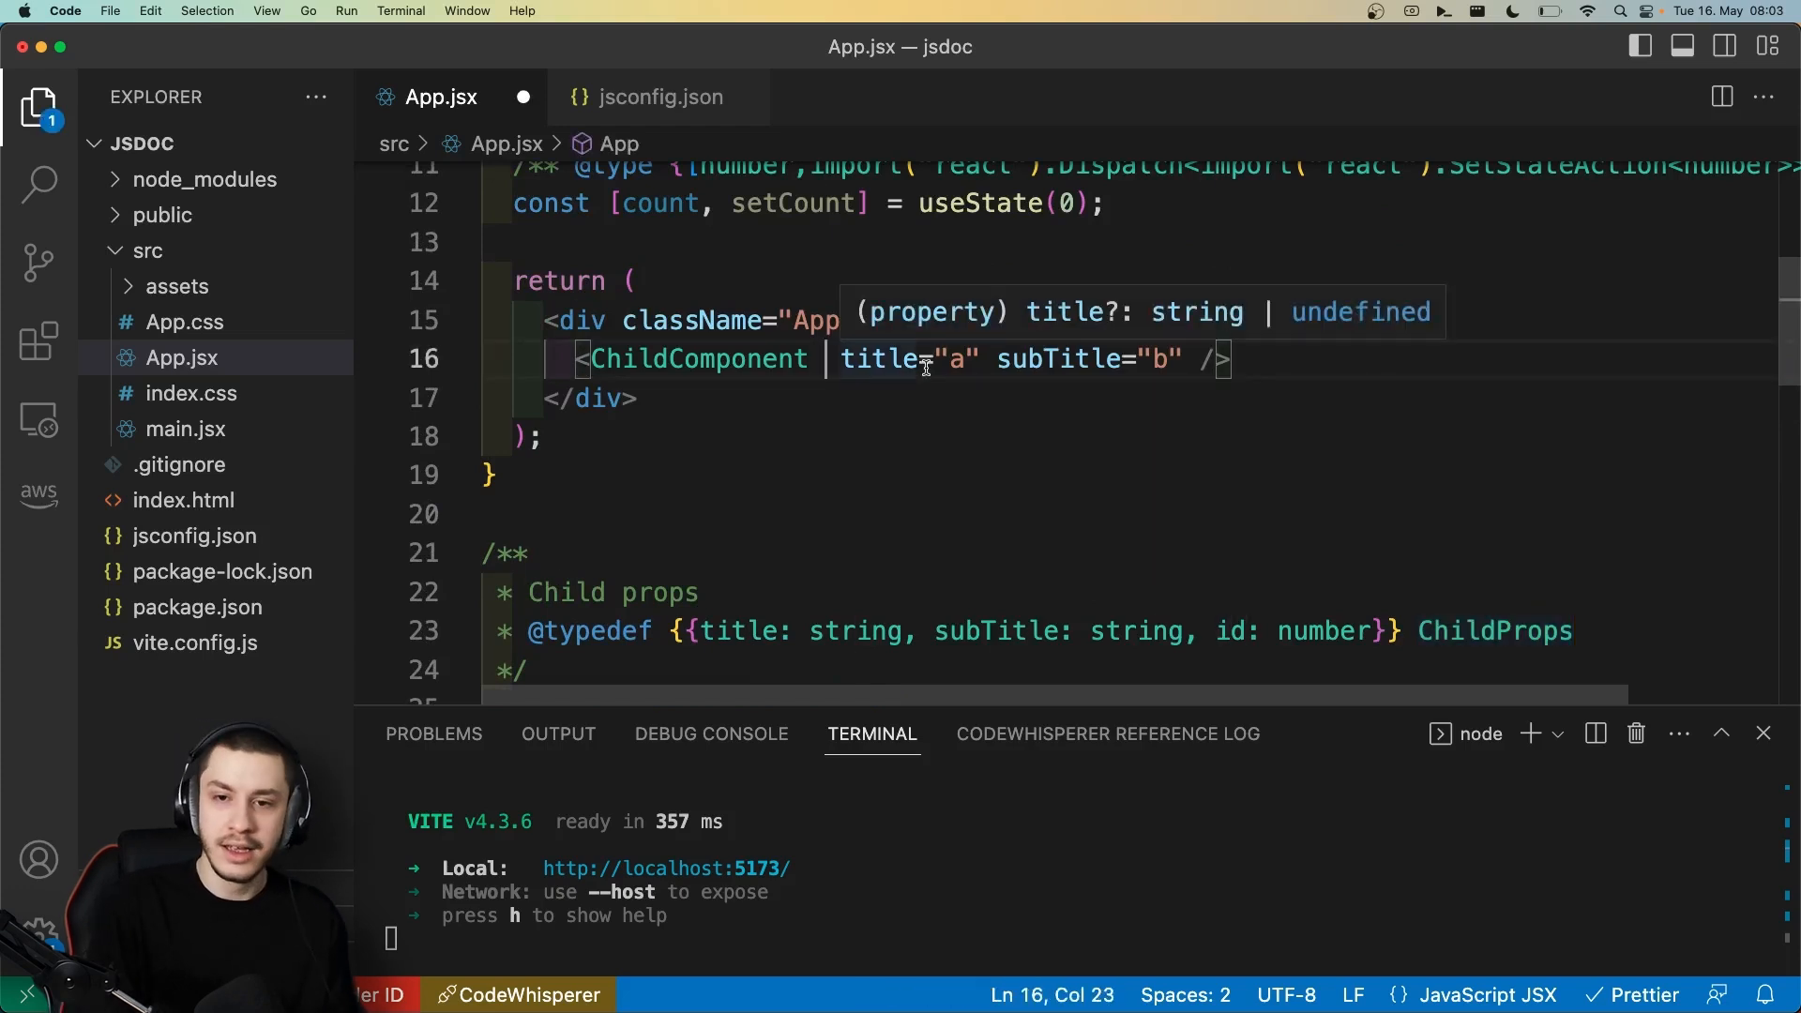
{"action": "type", "text": "id="}
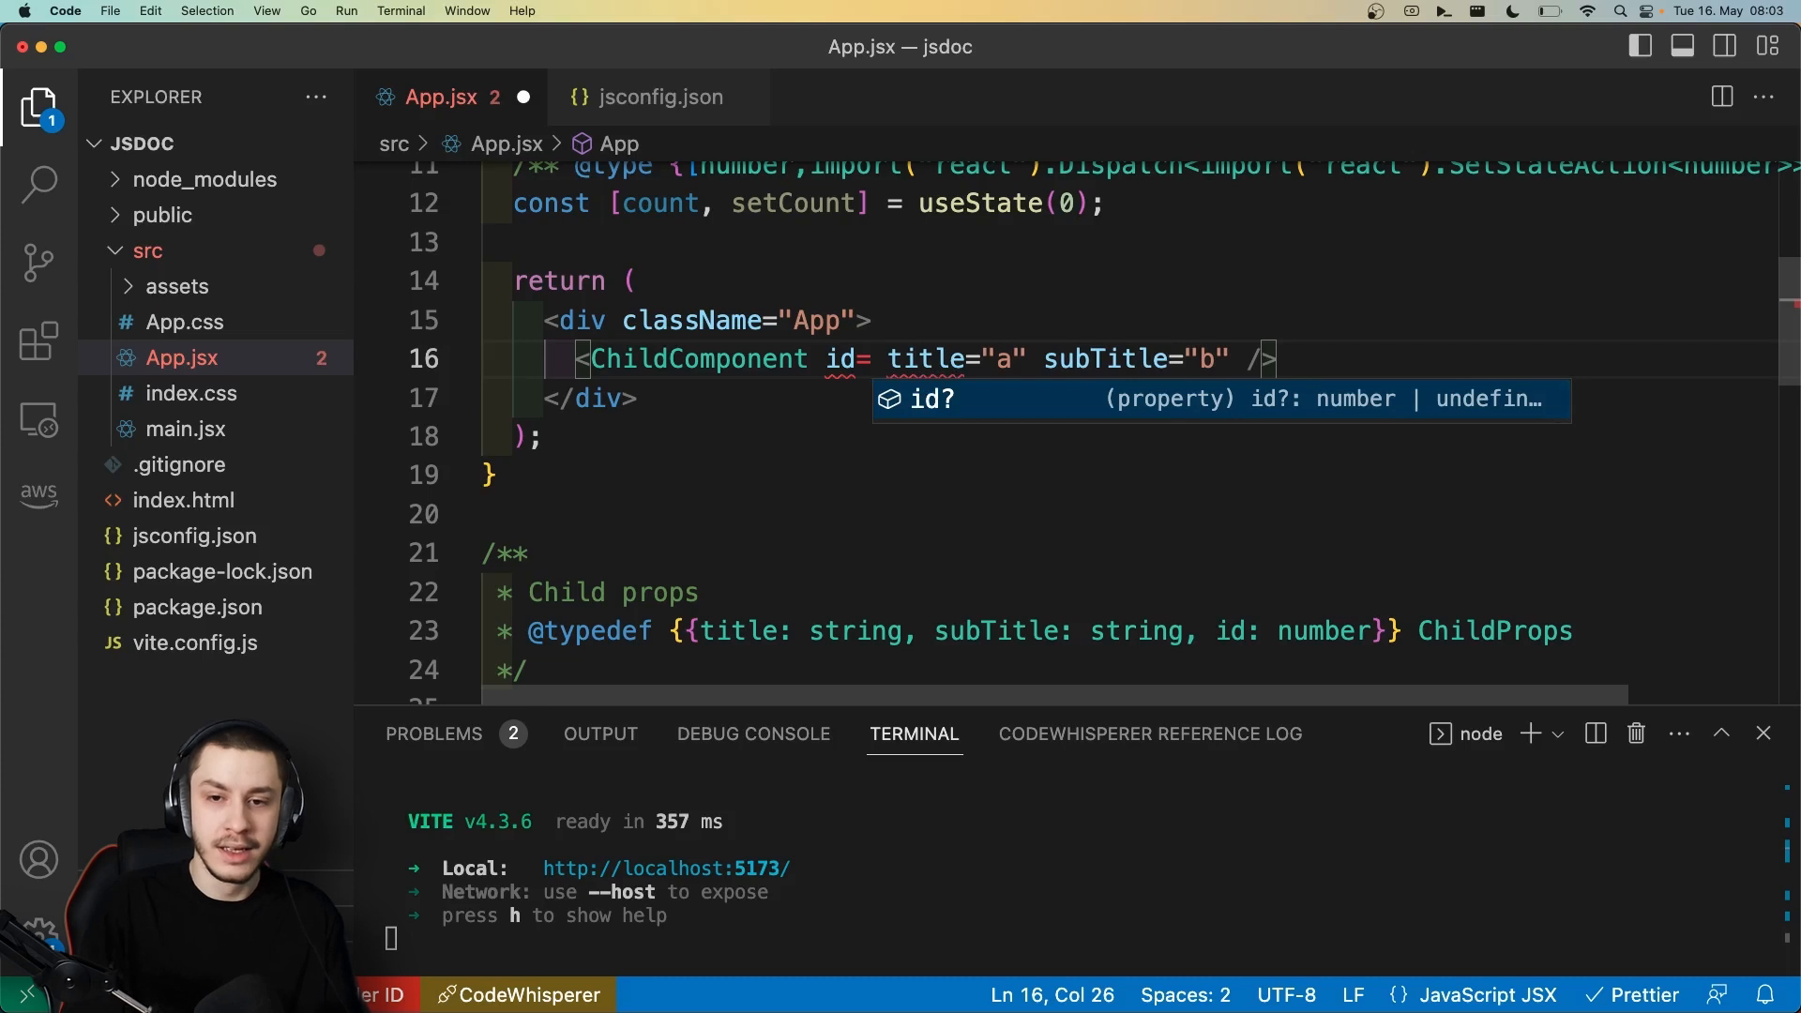
{"action": "type", "text": "{\"\"}"}
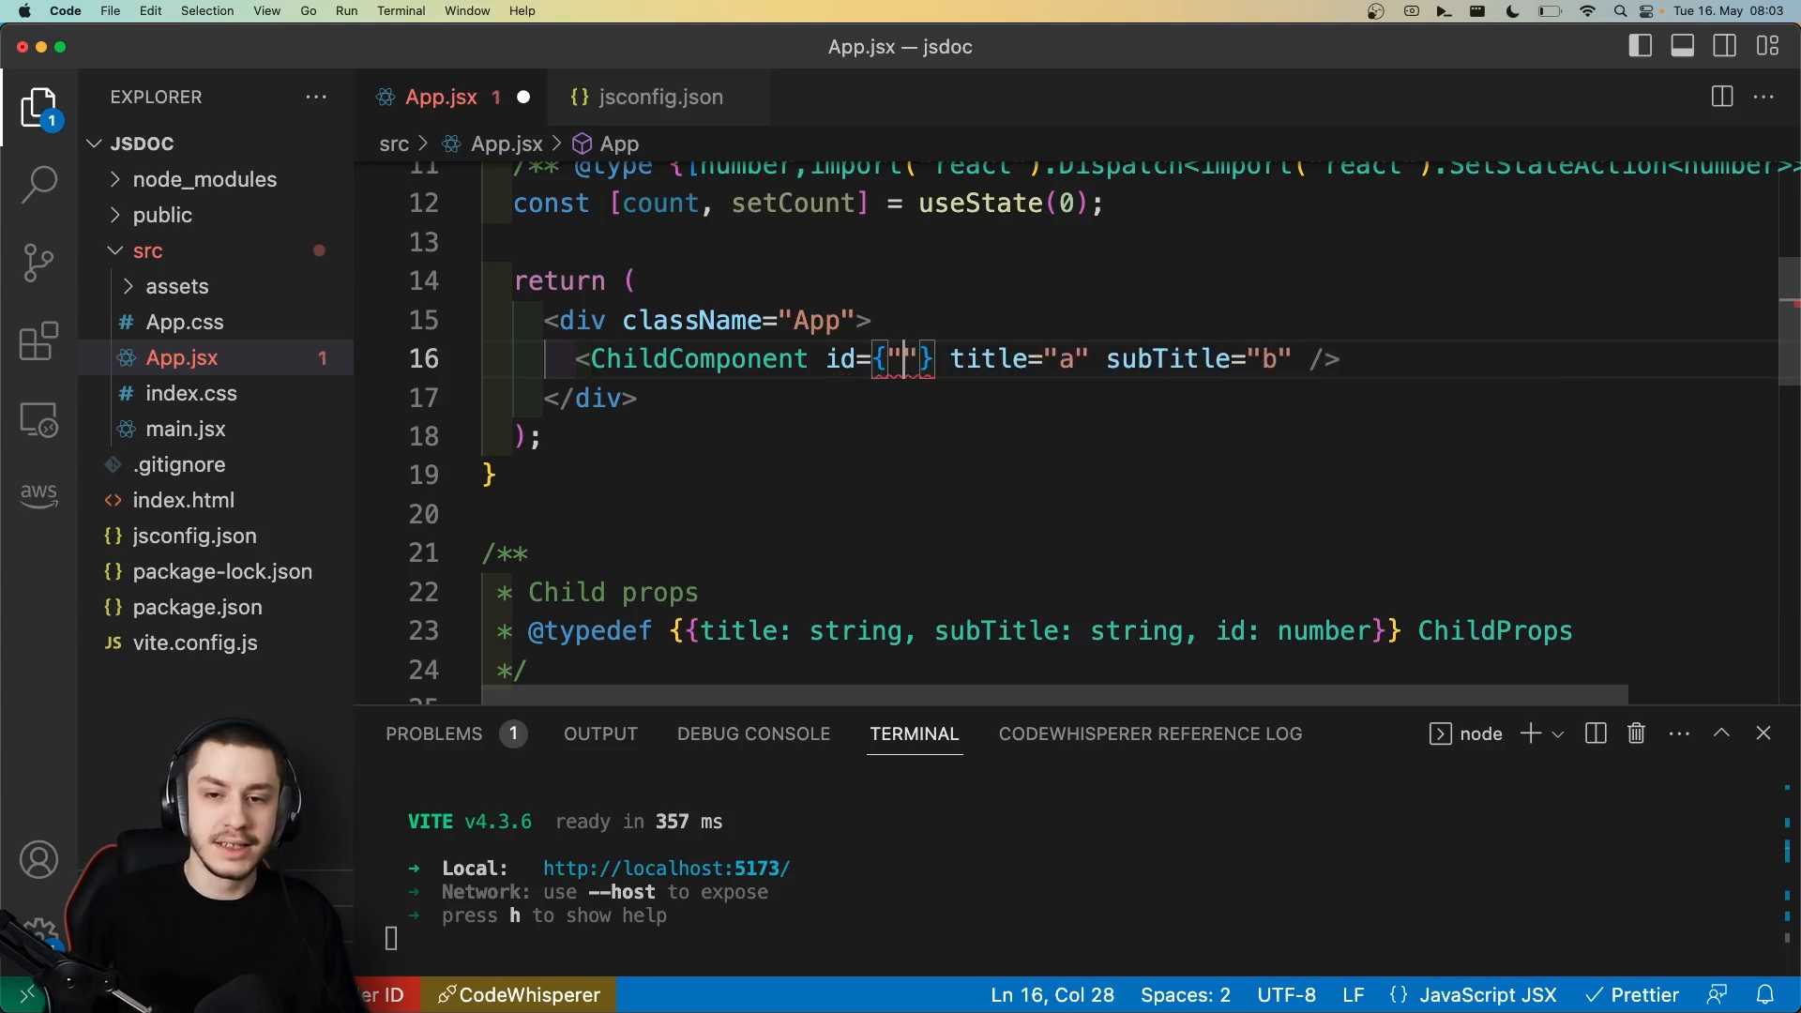
{"action": "type", "text": "a"}
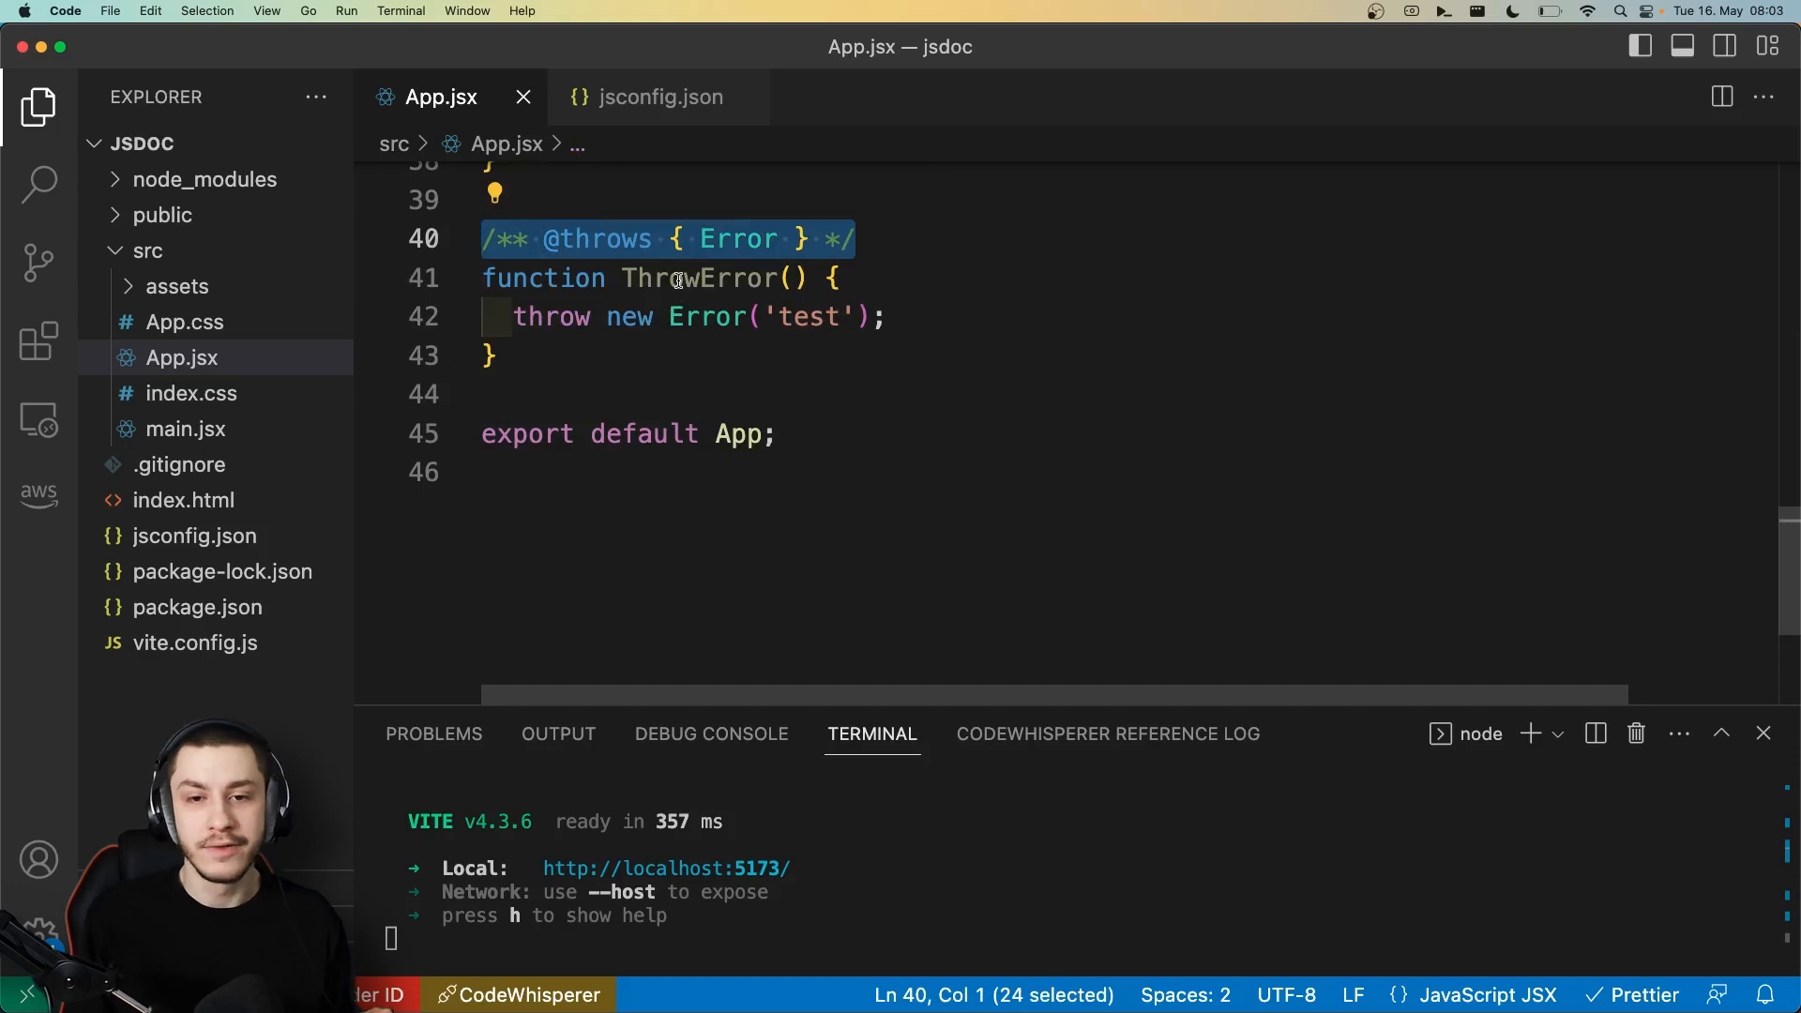
{"action": "mouse_move", "coordinate": [700, 277]}
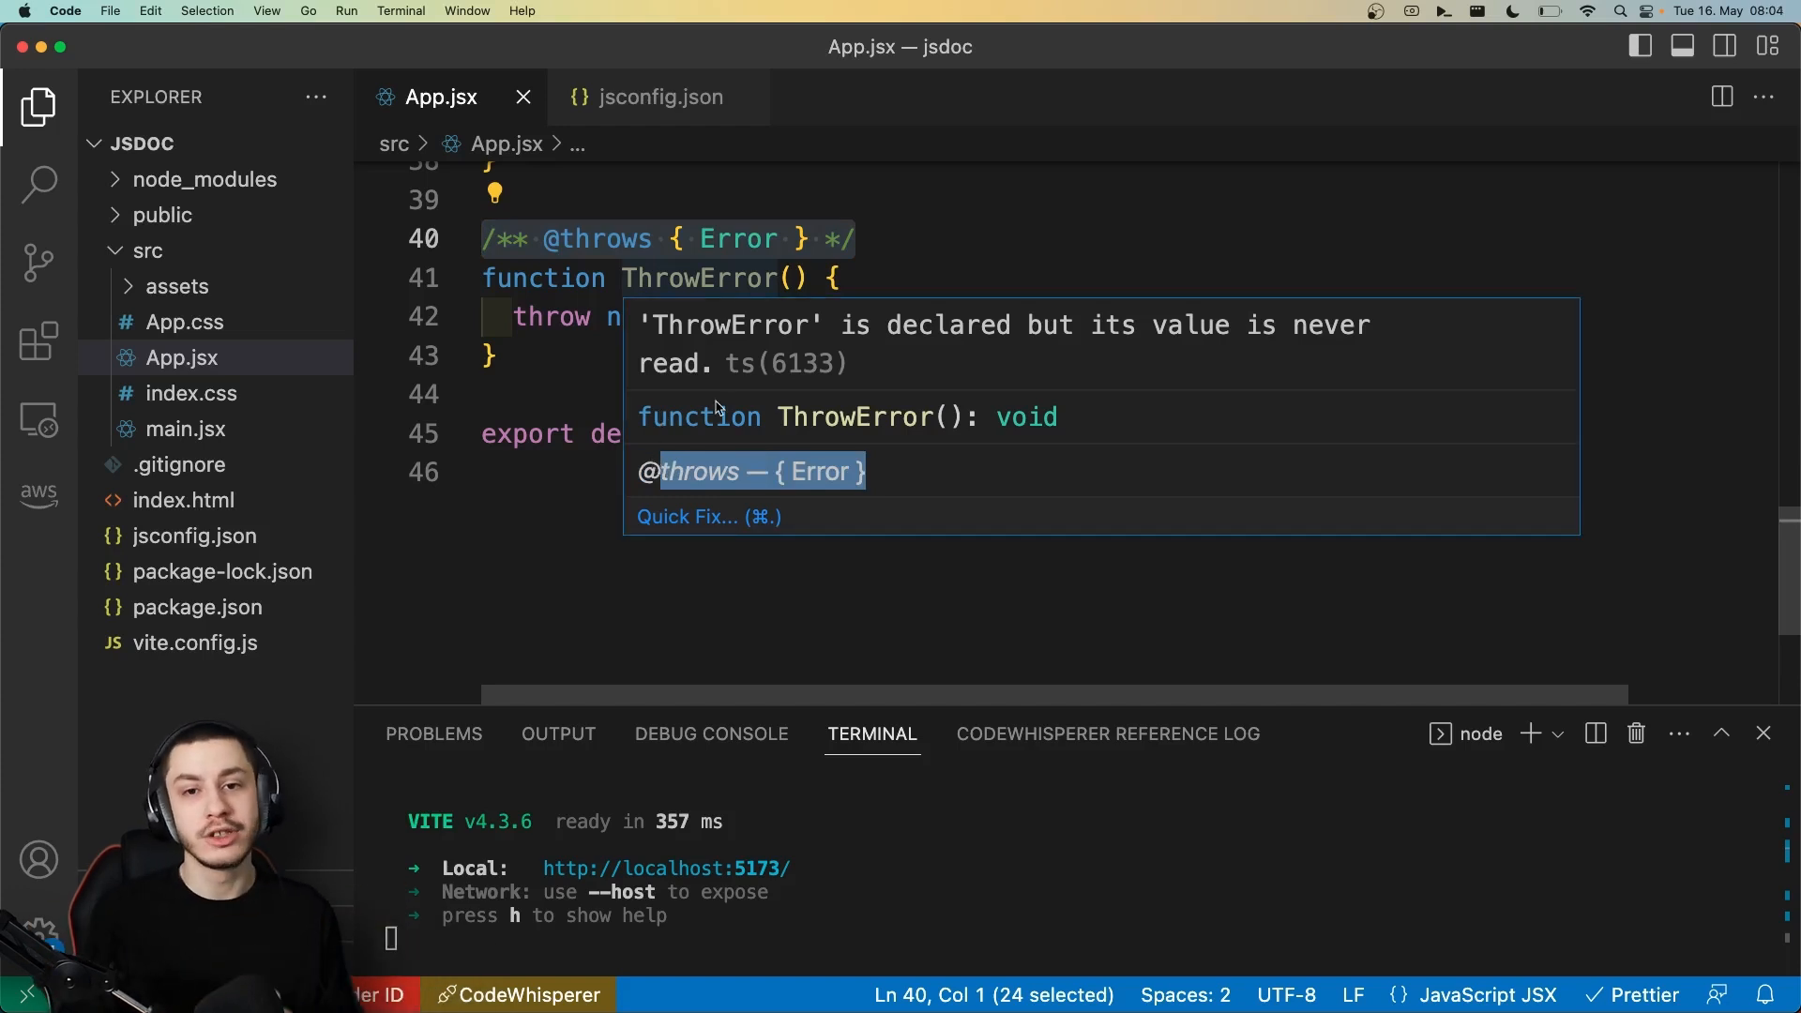
{"action": "mouse_move", "coordinate": [846, 488]}
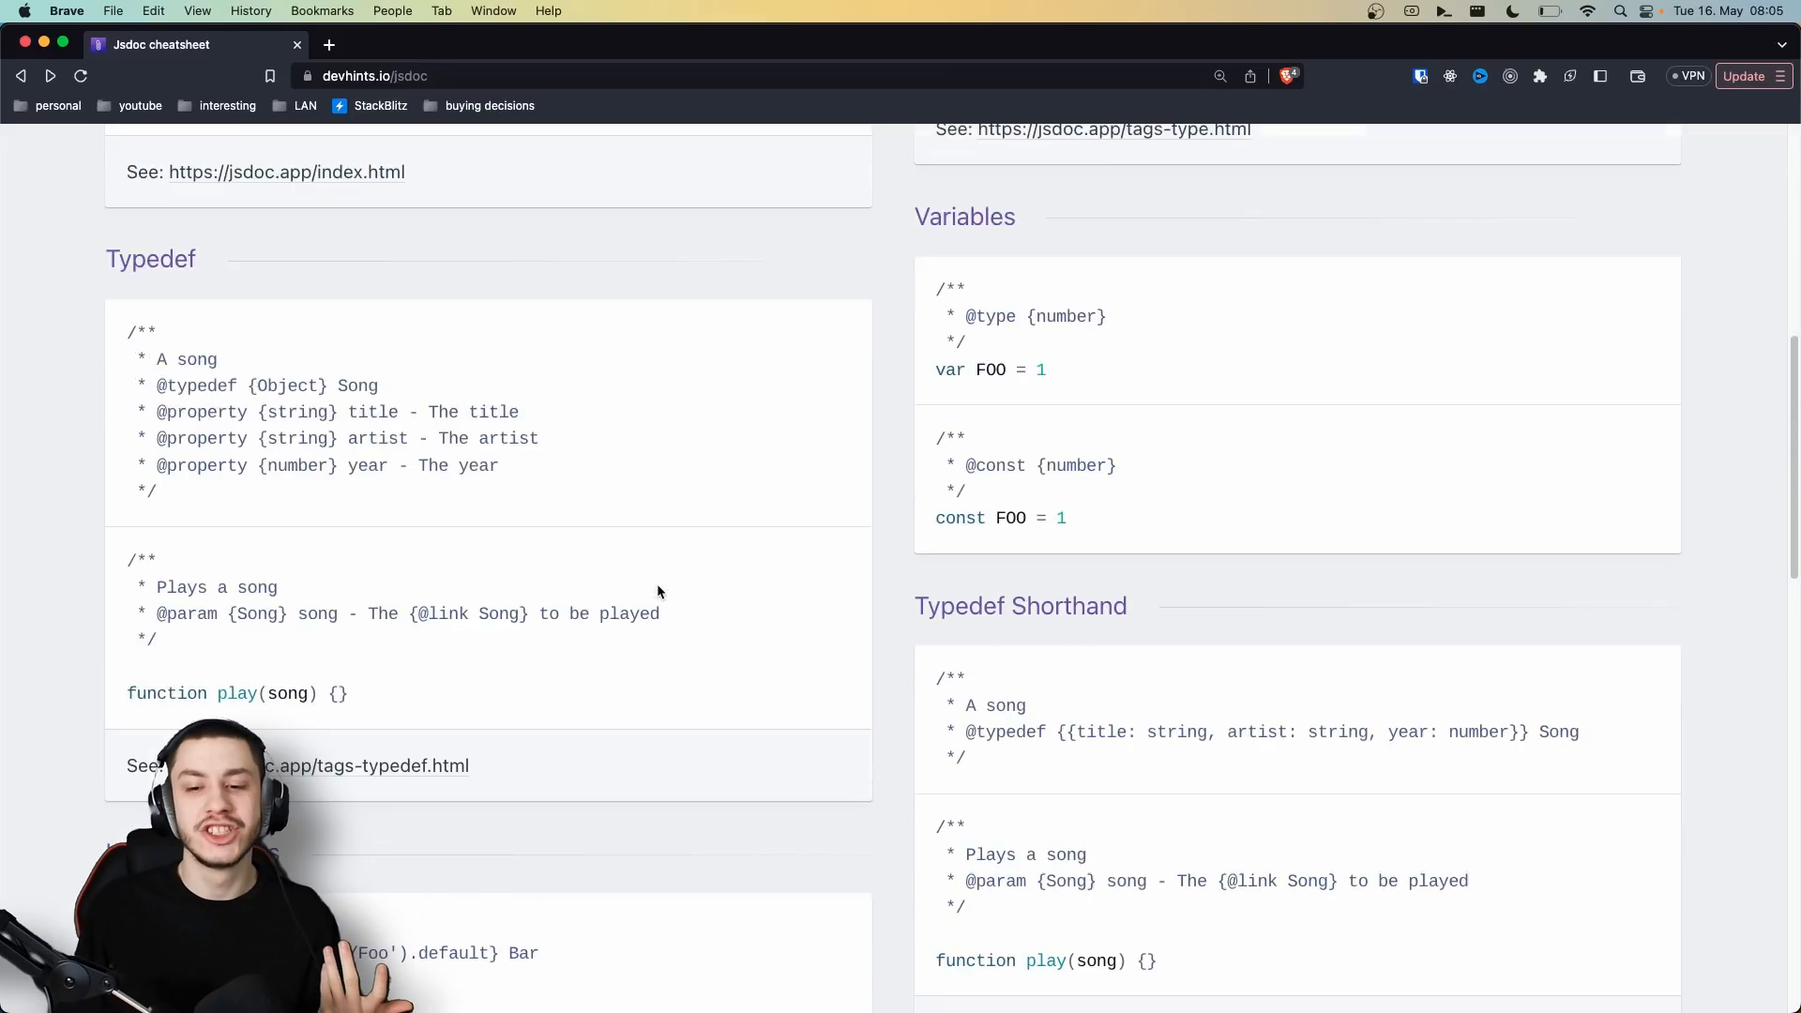
{"action": "scroll", "scroll_direction": "down", "scroll_amount": 3}
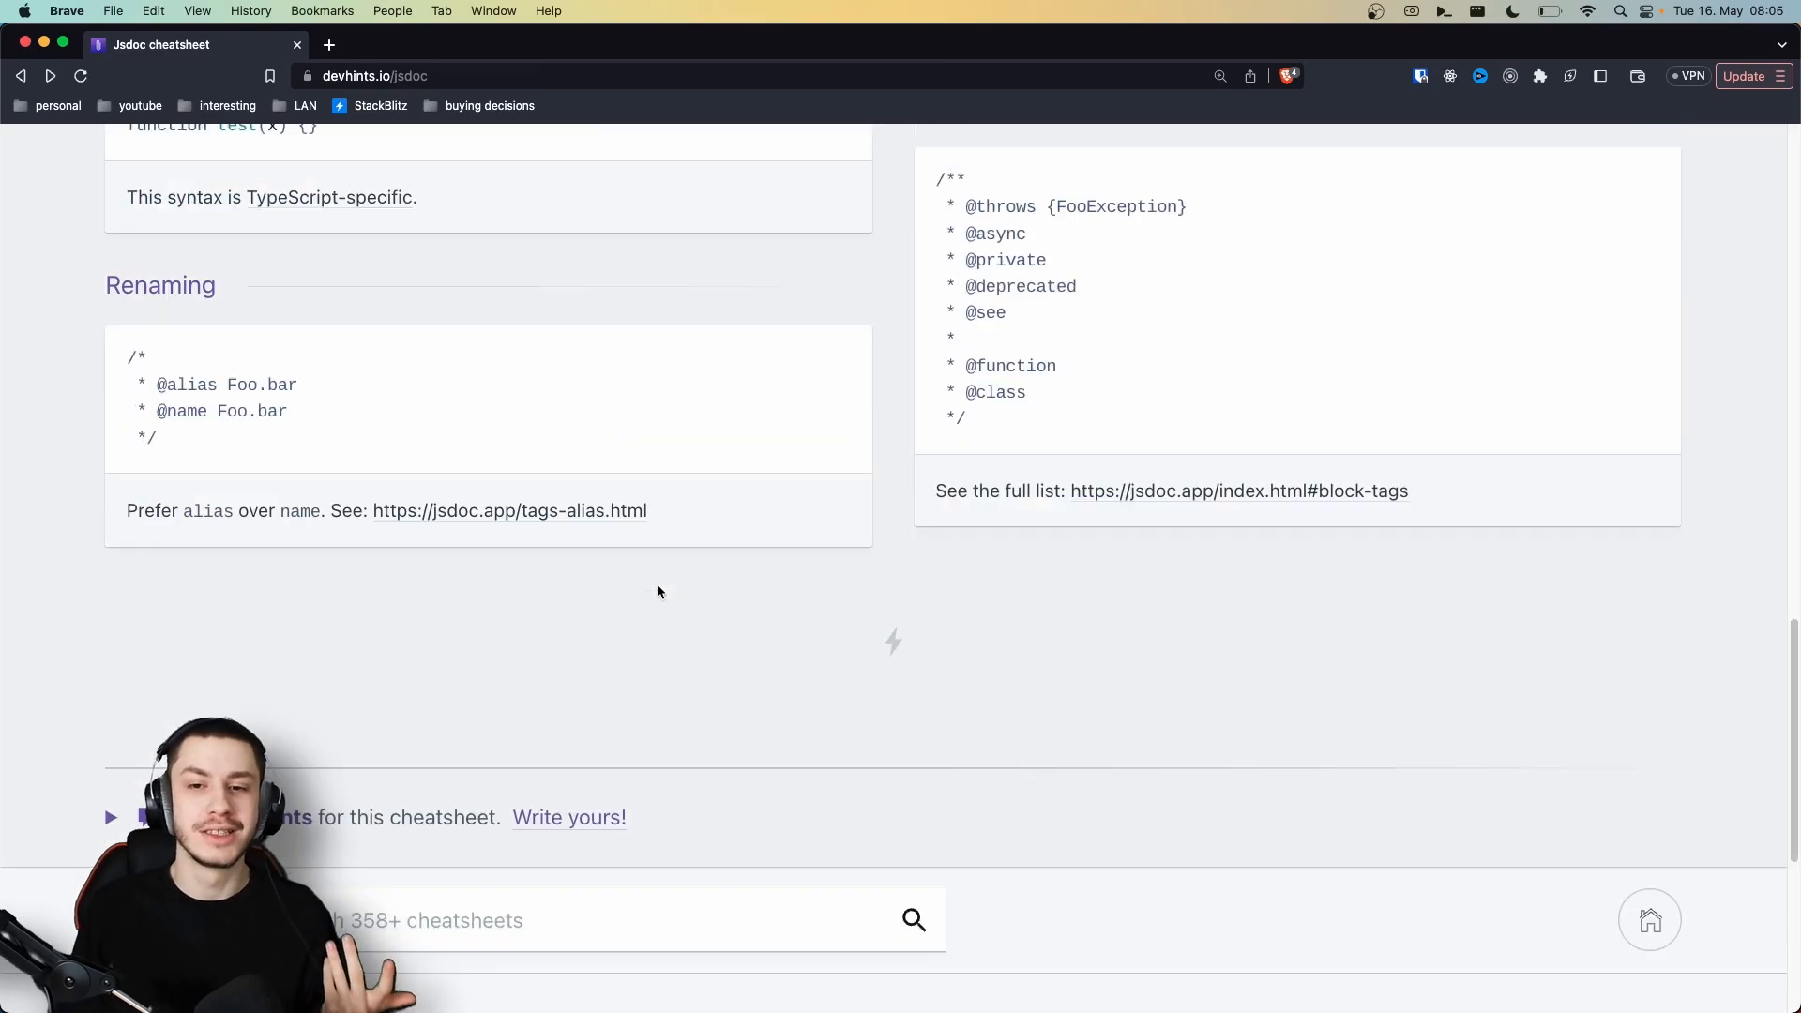